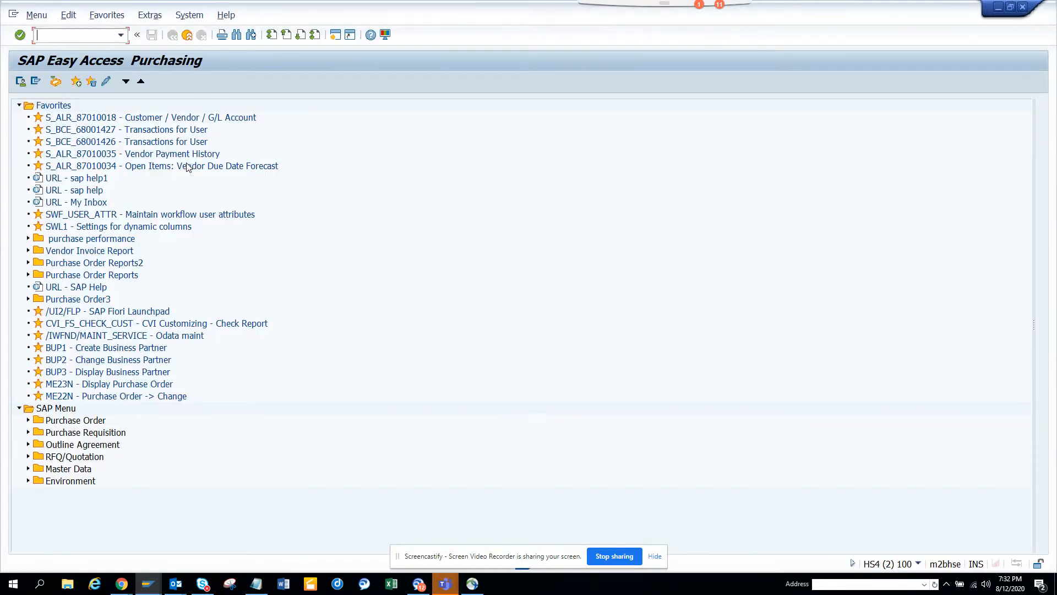
Step: Display accounting document 100000000 in company code 1000 via FB03, correcting the not-found number
text(fb0)
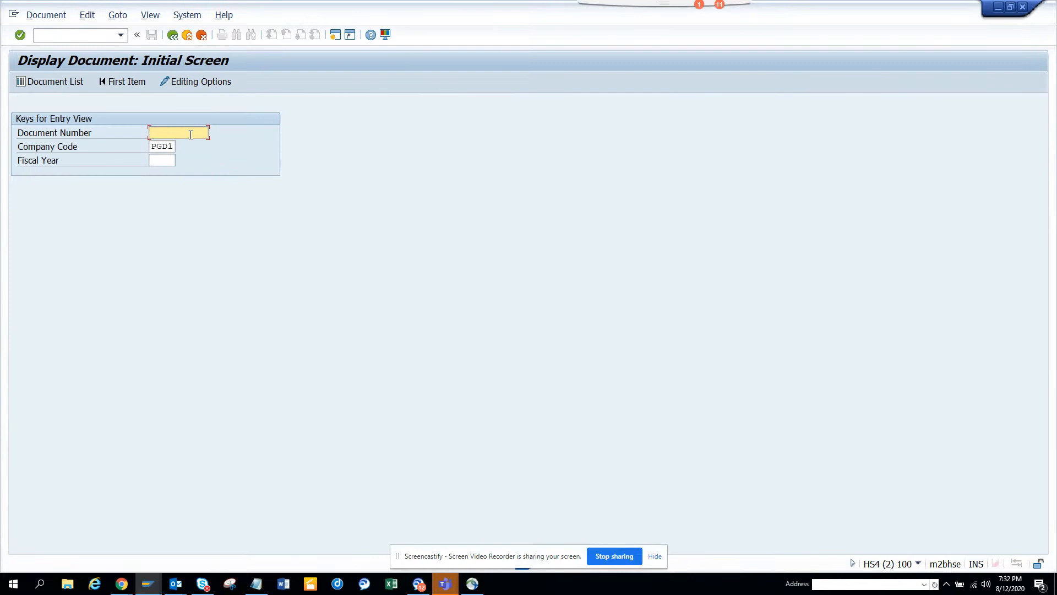
text(1000000000)
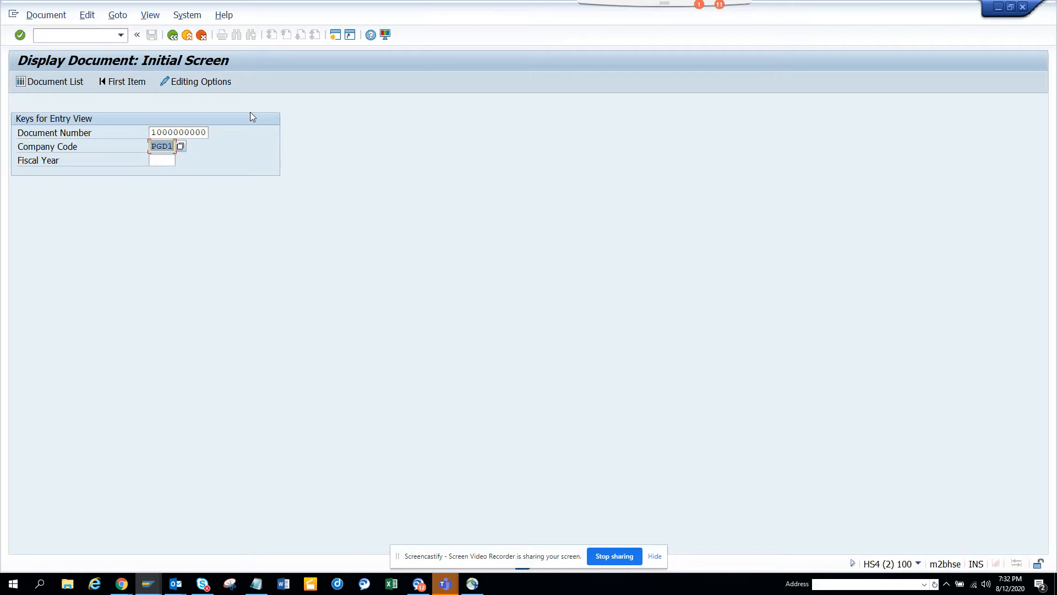
key(Enter)
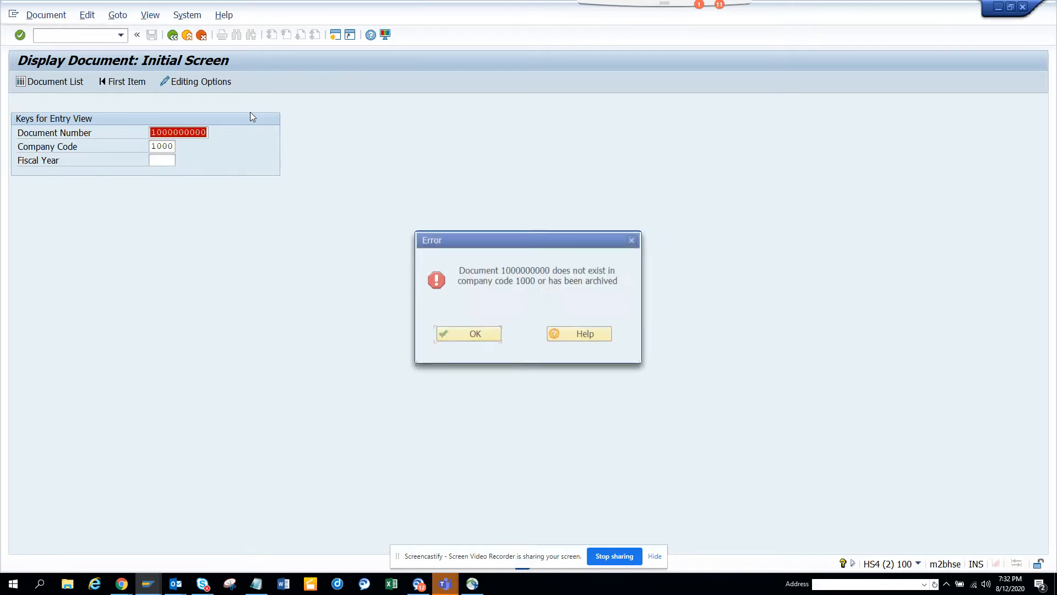
click(468, 333)
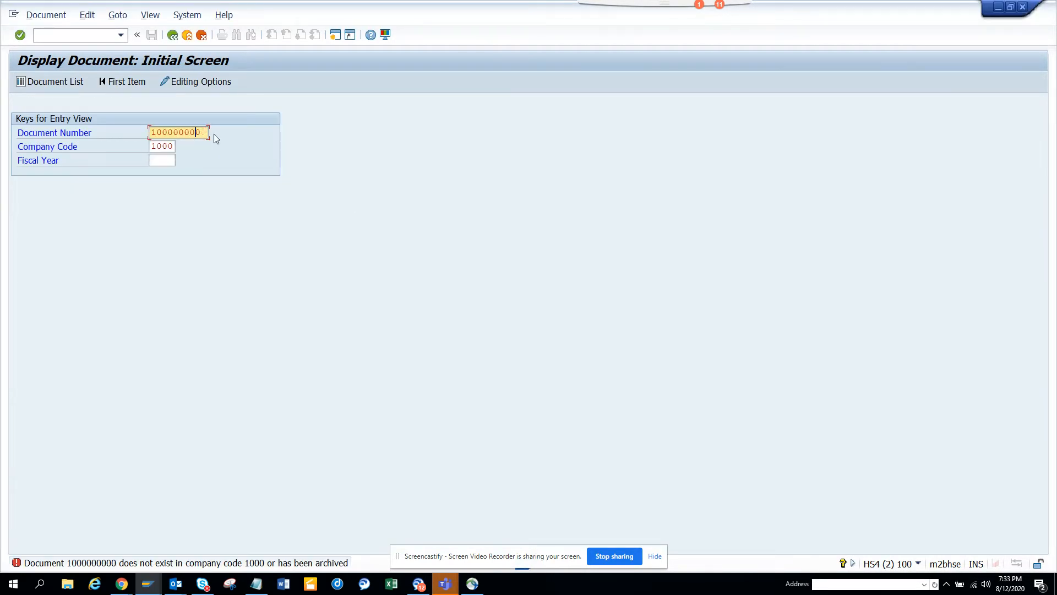
key(Enter)
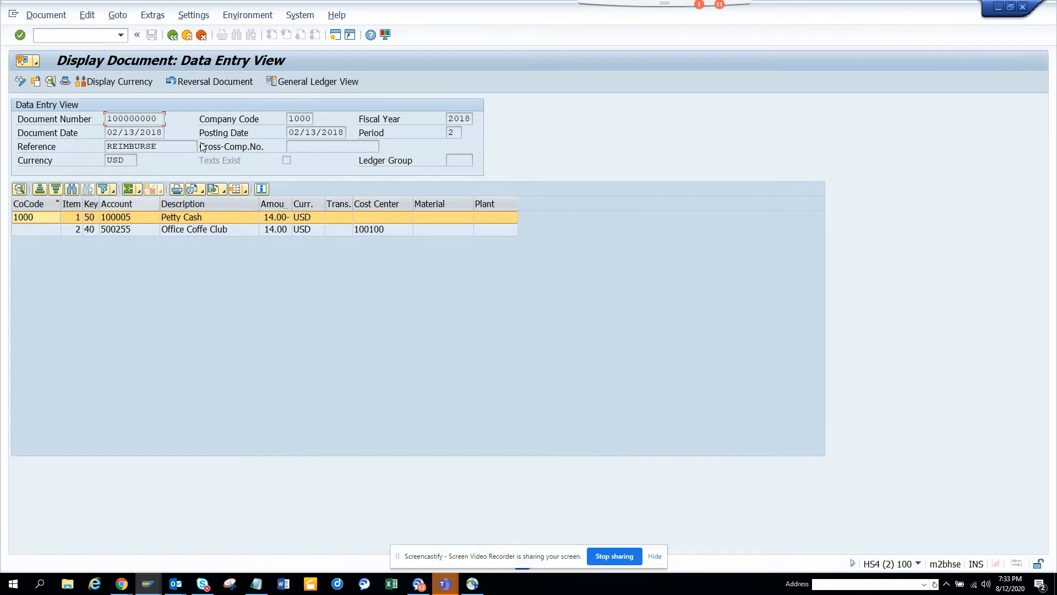
mouse_move(122, 98)
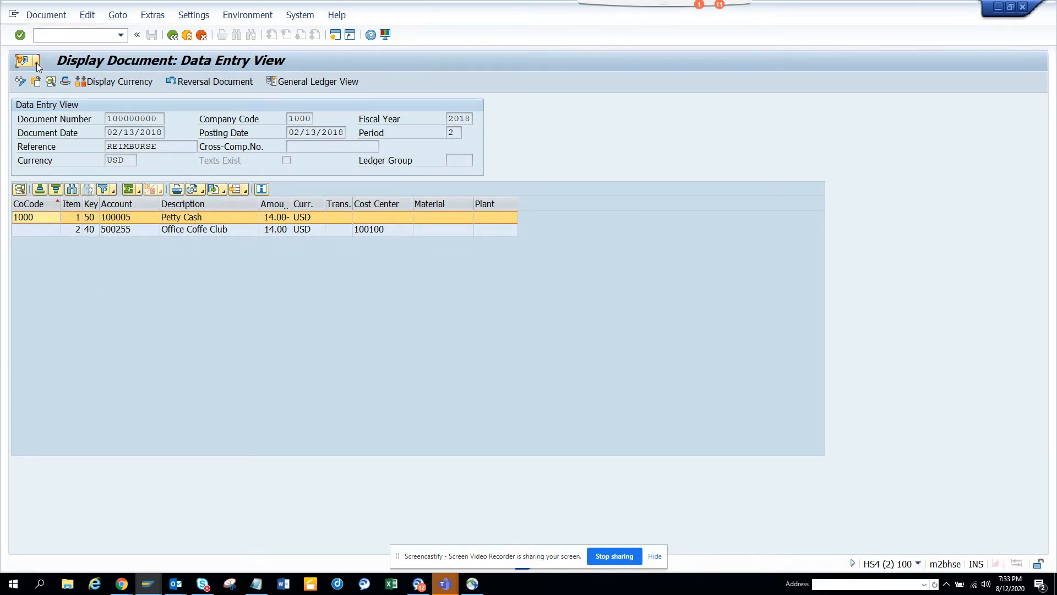
Step: Open the document's attachment list, view 'Info on demo', and start a new session
click(26, 57)
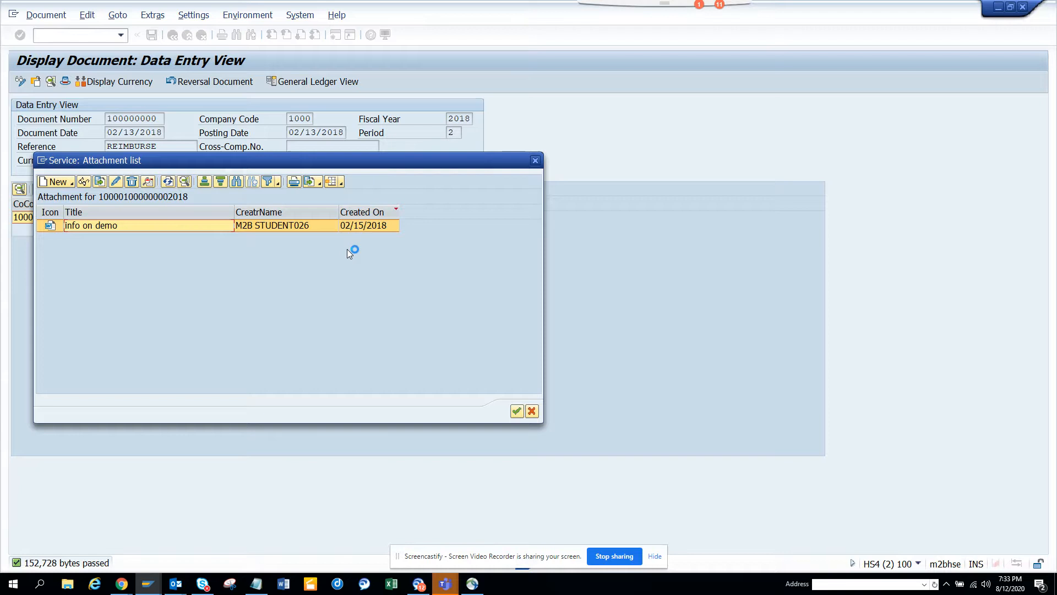
double_click(91, 225)
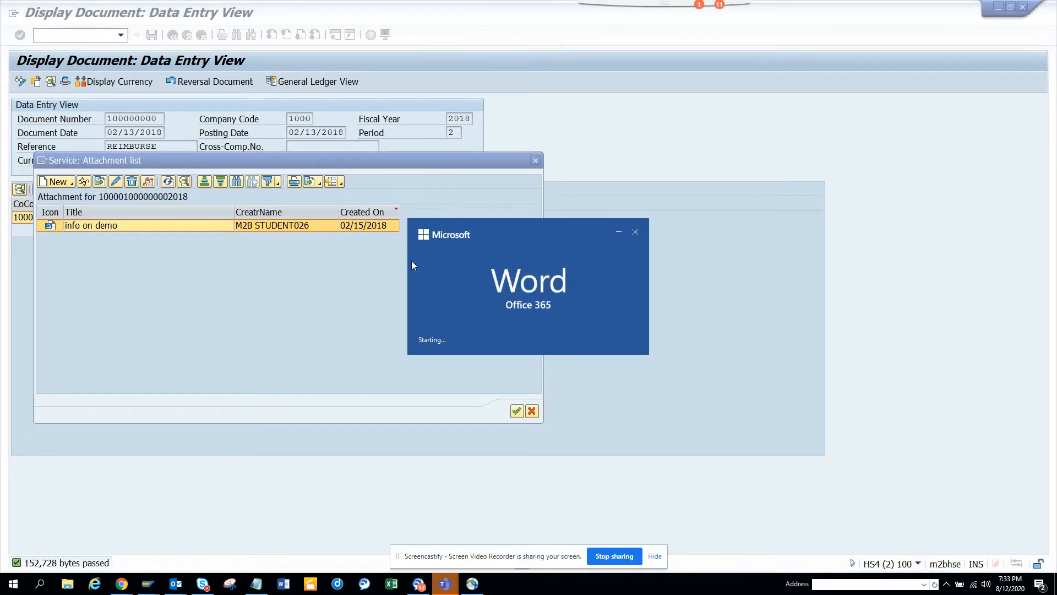
mouse_move(469, 298)
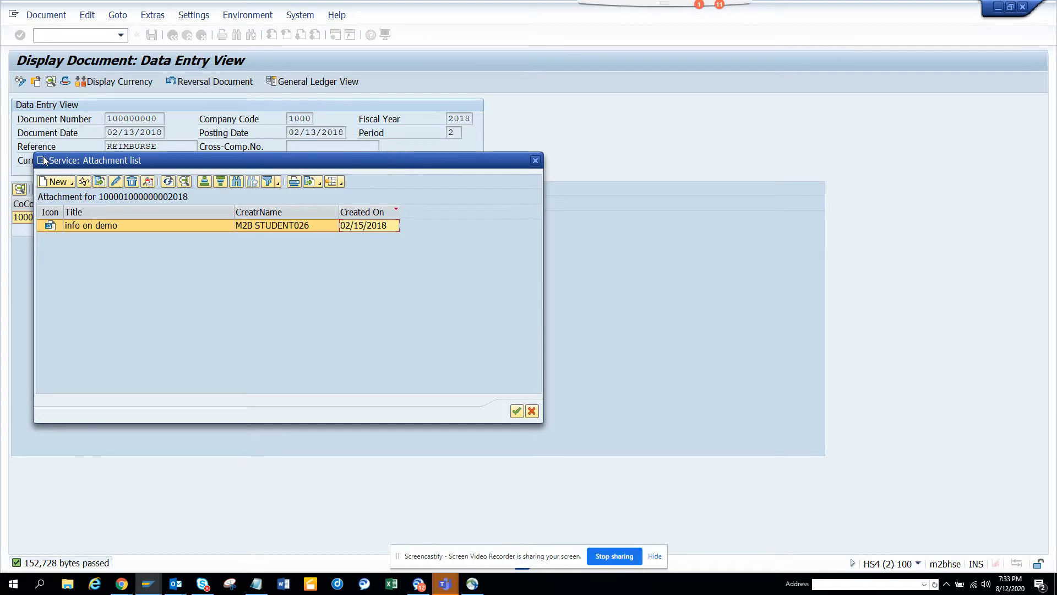
click(44, 160)
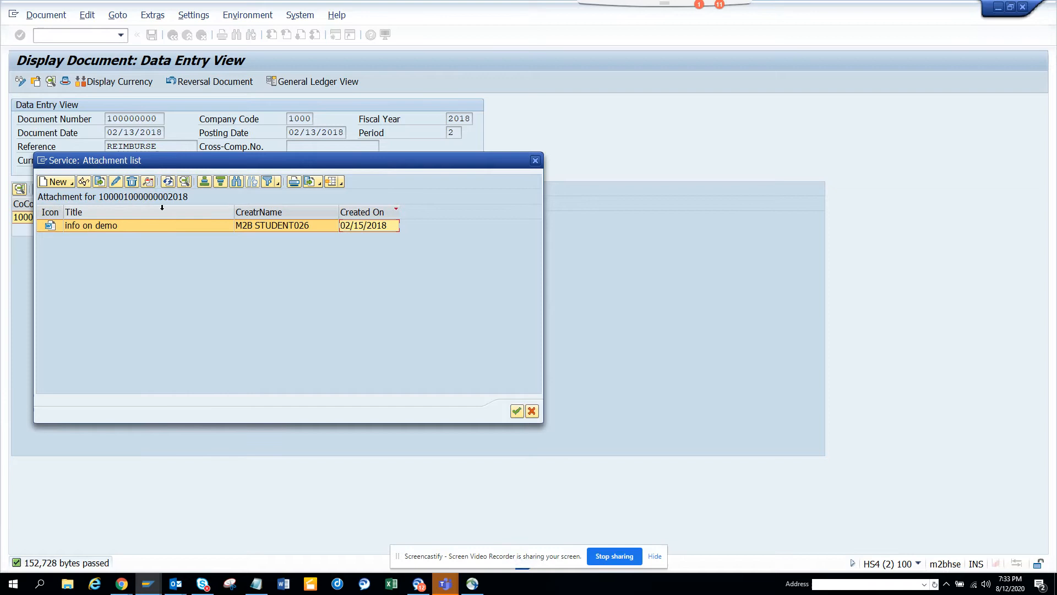
mouse_move(237, 182)
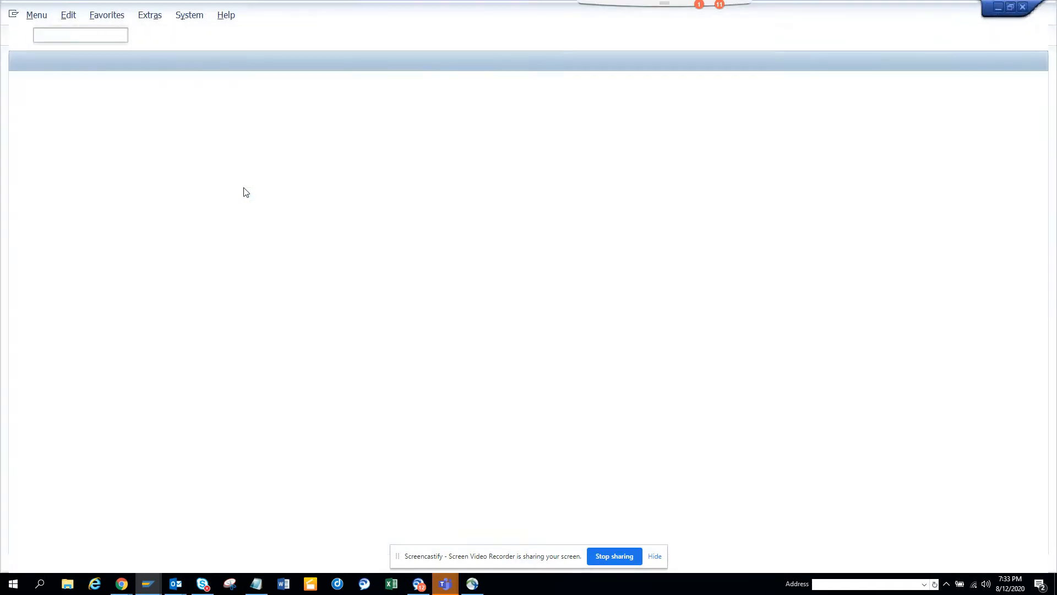
Step: In SE37, pick GOS_EXECUTE_SERVICE from the input history and start its test
text(se3)
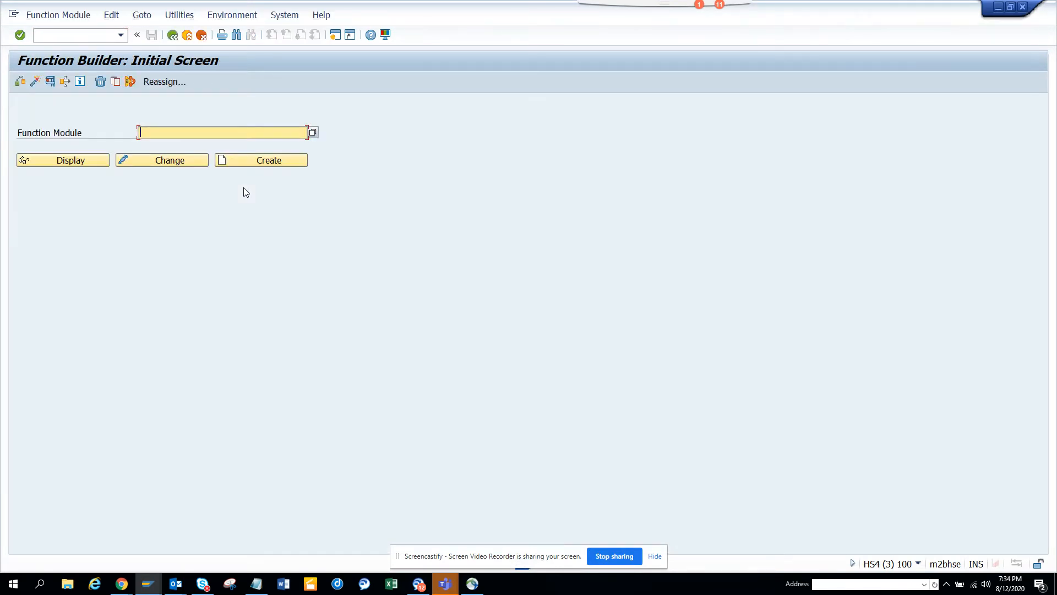
click(312, 133)
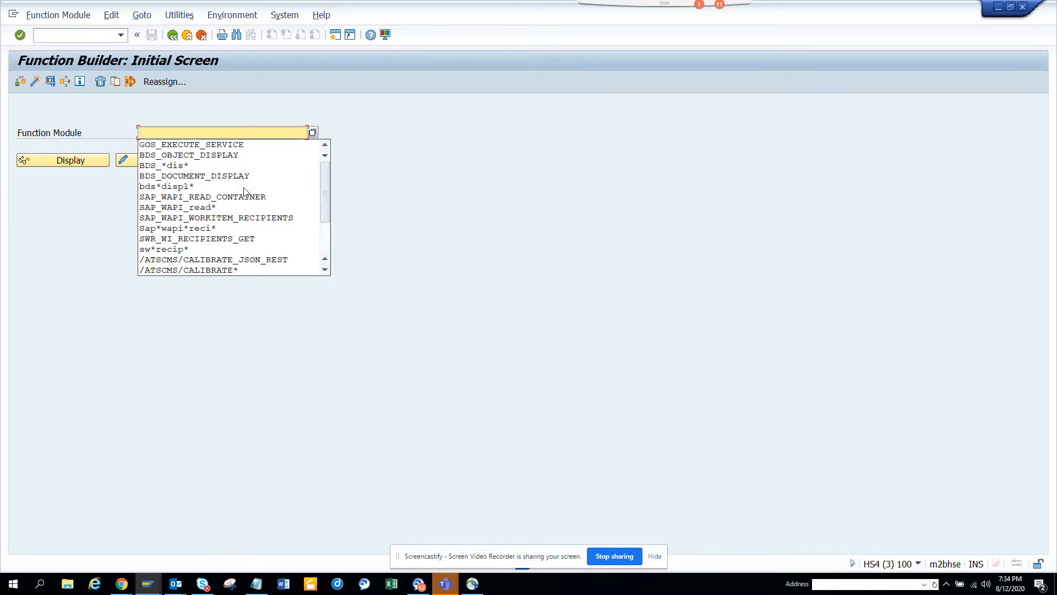
click(190, 144)
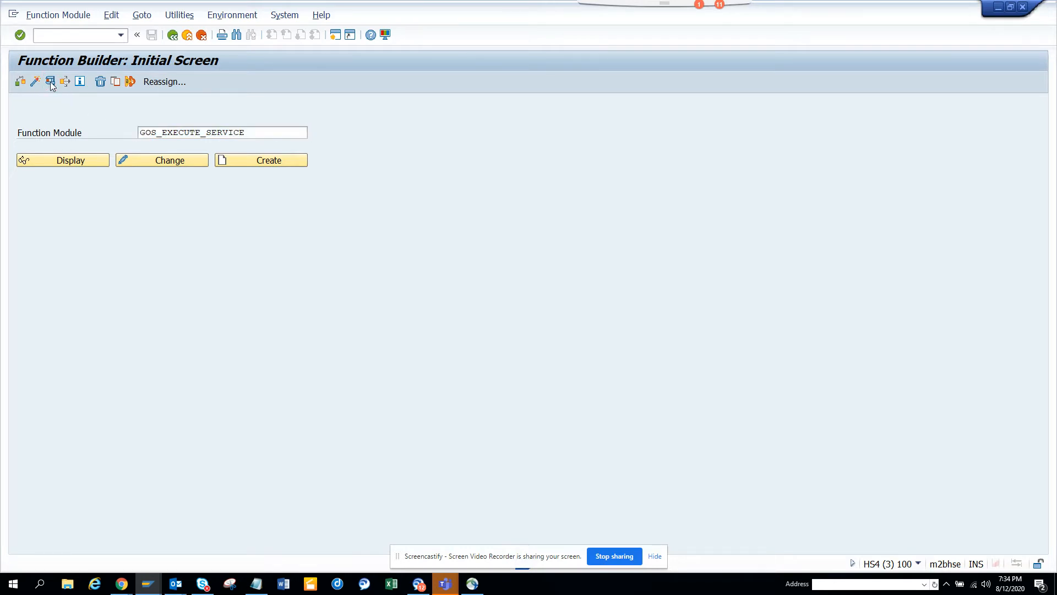
click(49, 81)
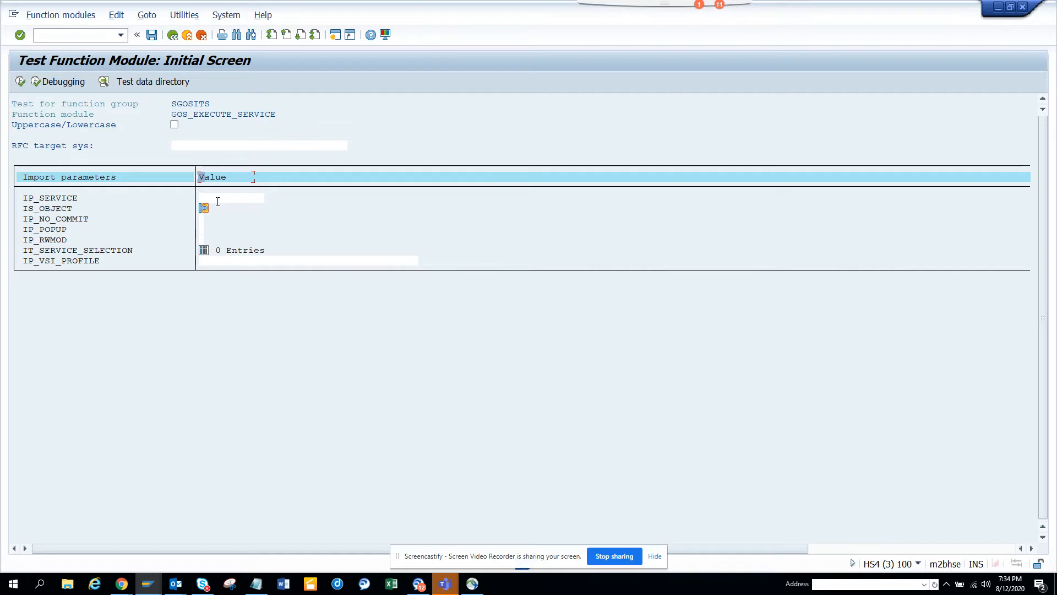
Step: Enter VIEW_ATTA as IP_SERVICE, dismiss the test data error, and reopen the document's object services
click(229, 197)
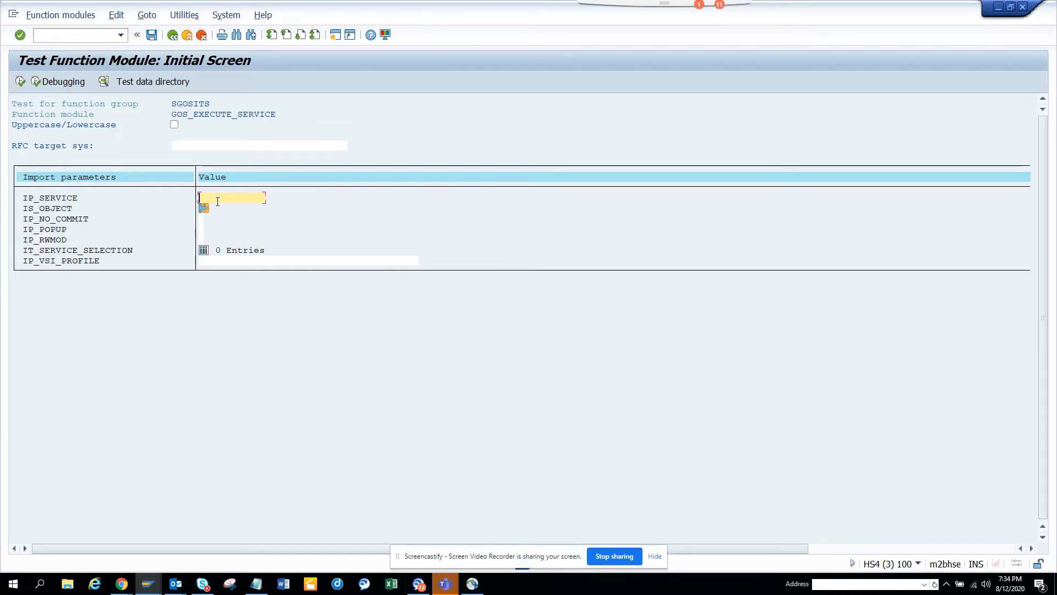
text(V)
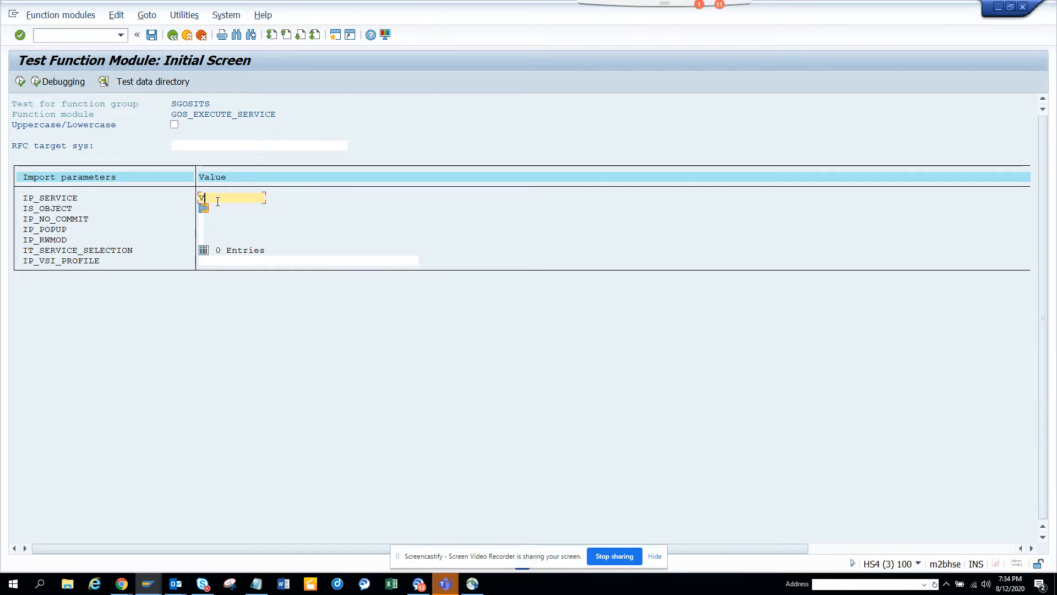
text(IEW)
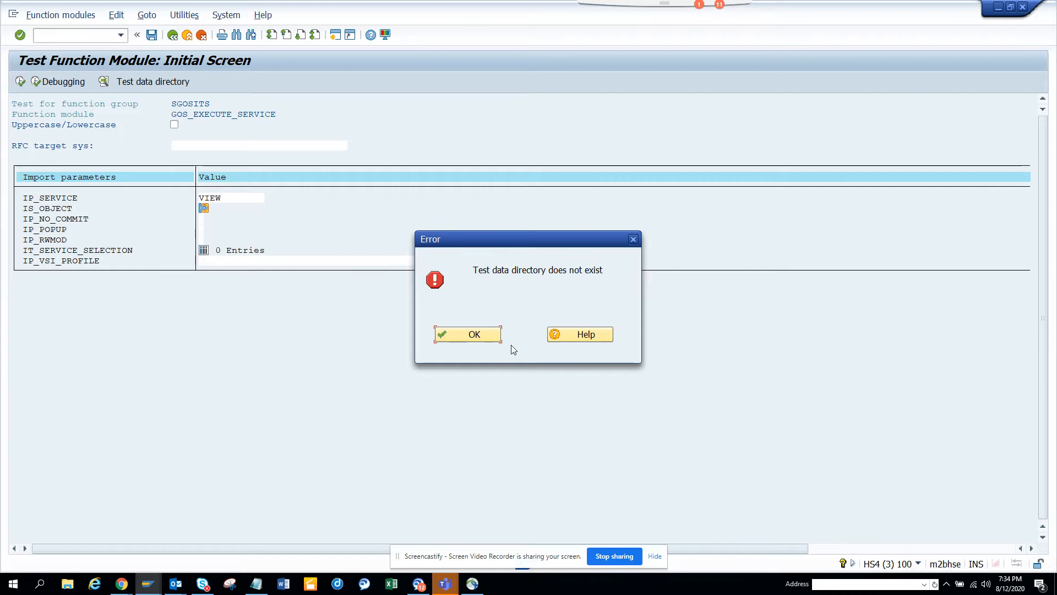
click(468, 335)
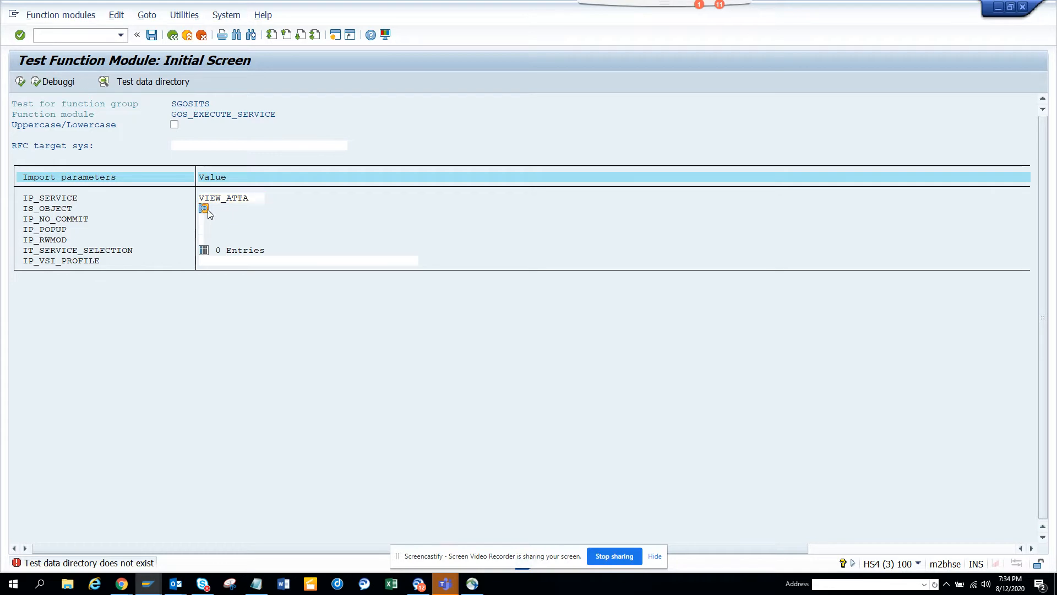
click(204, 209)
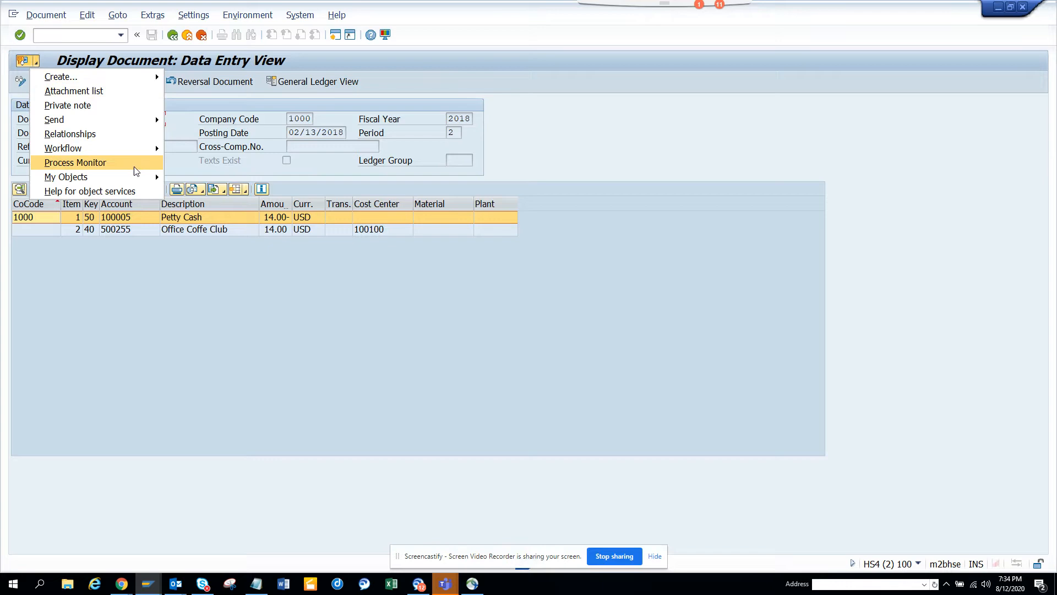
click(75, 162)
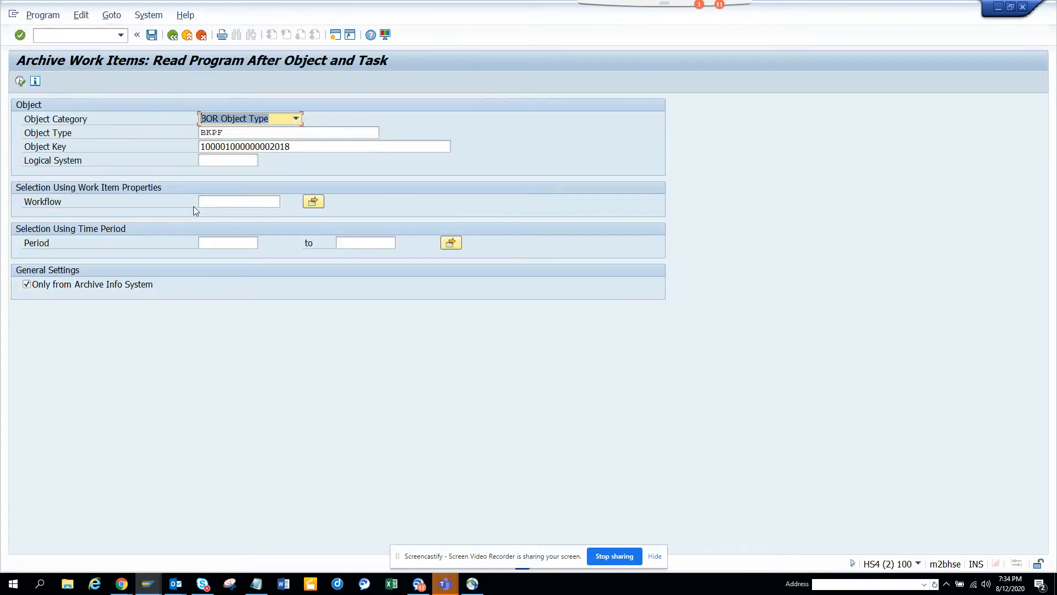
click(282, 132)
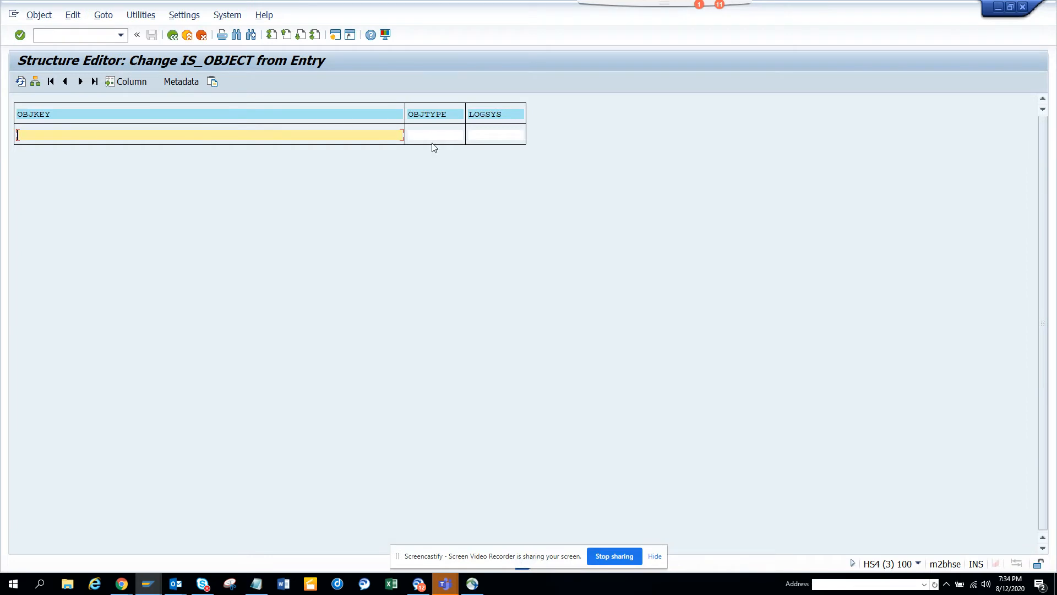
text(BKPF)
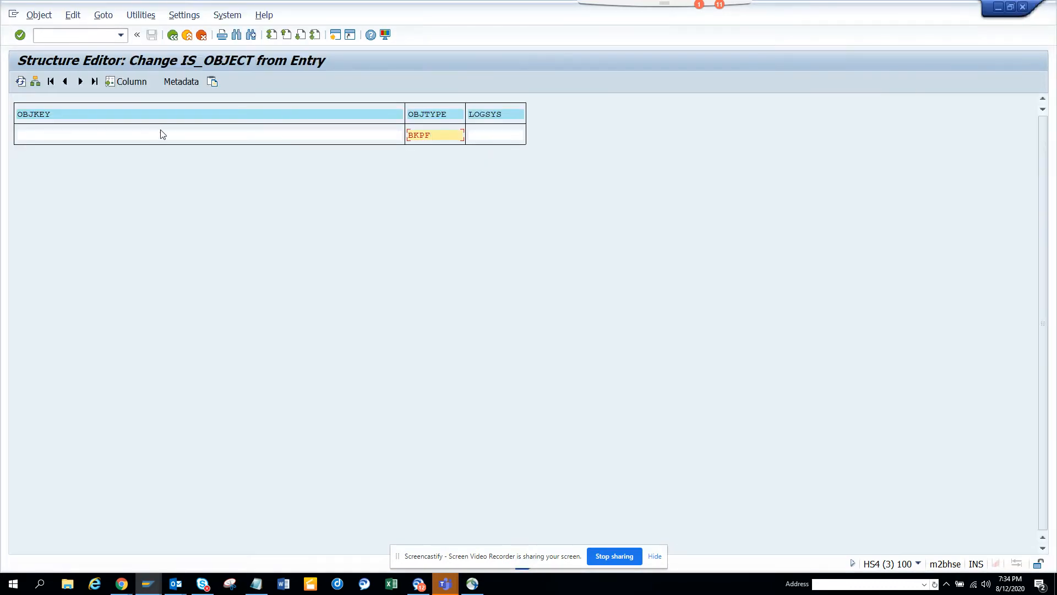
text(100001000000002018)
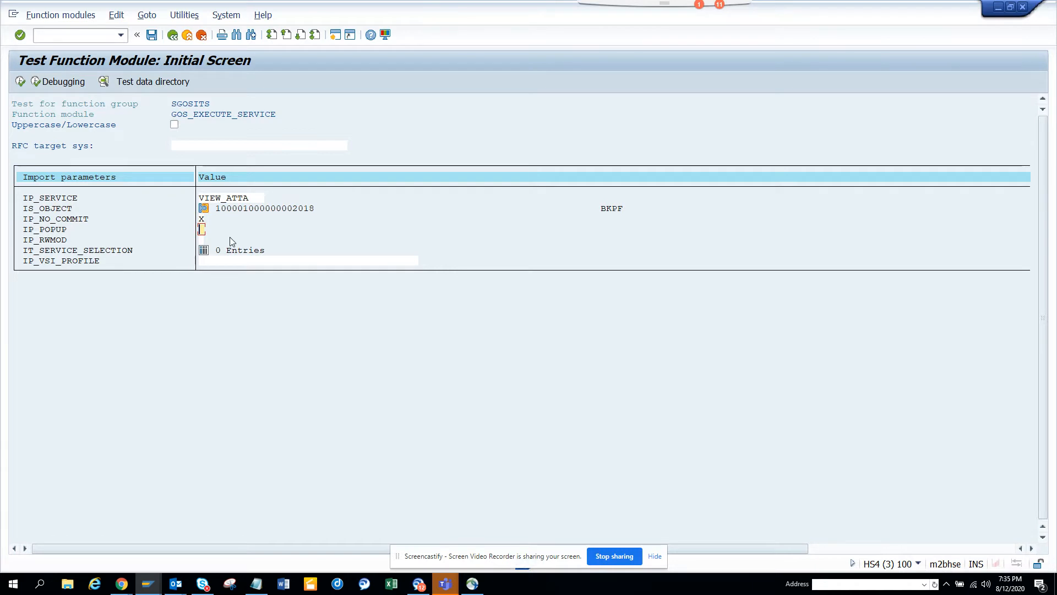
Step: Enter X, save parameters as test data 'test', run the test, and switch to SRGBTBREL
text(X)
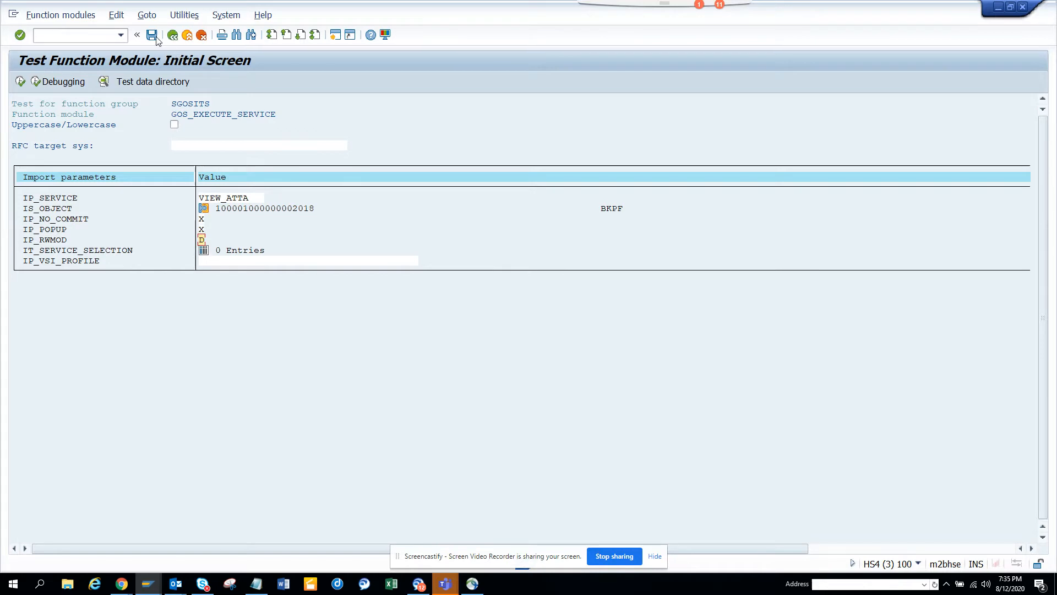
click(156, 35)
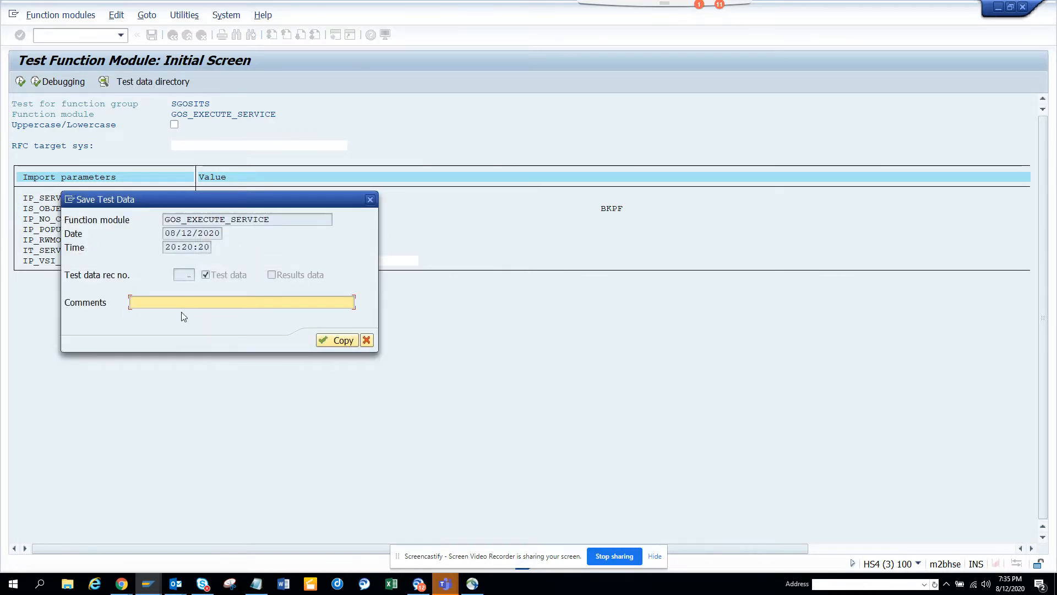
text(test)
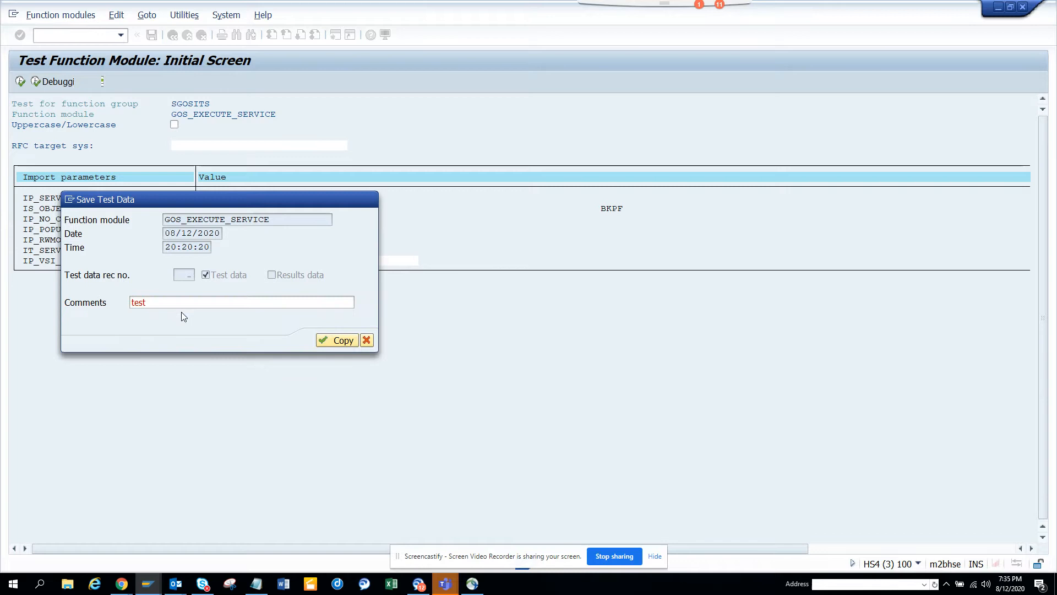
click(337, 339)
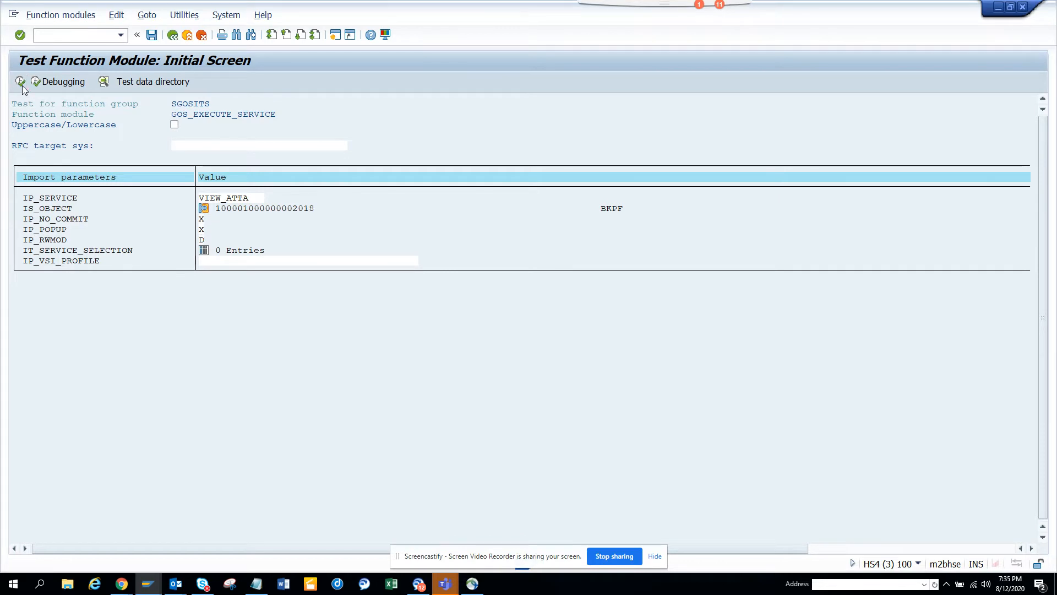
click(23, 81)
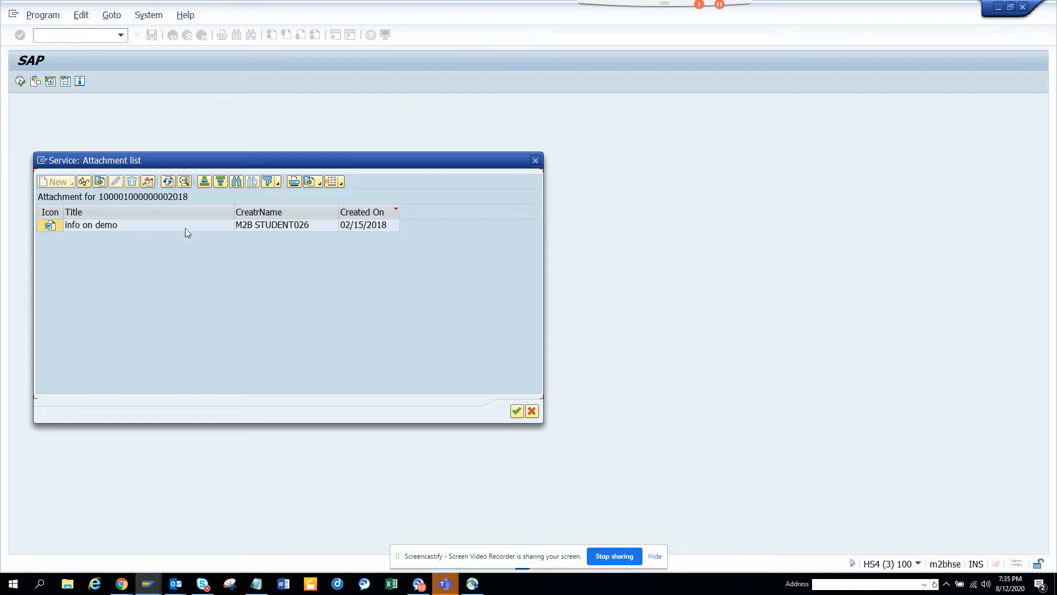
key(alt+tab)
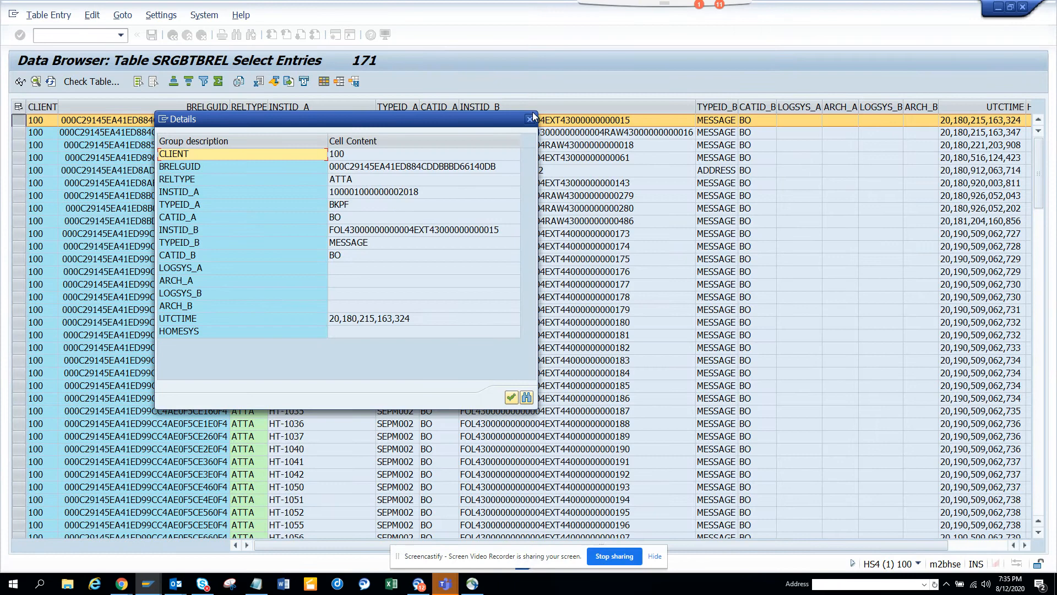
click(531, 119)
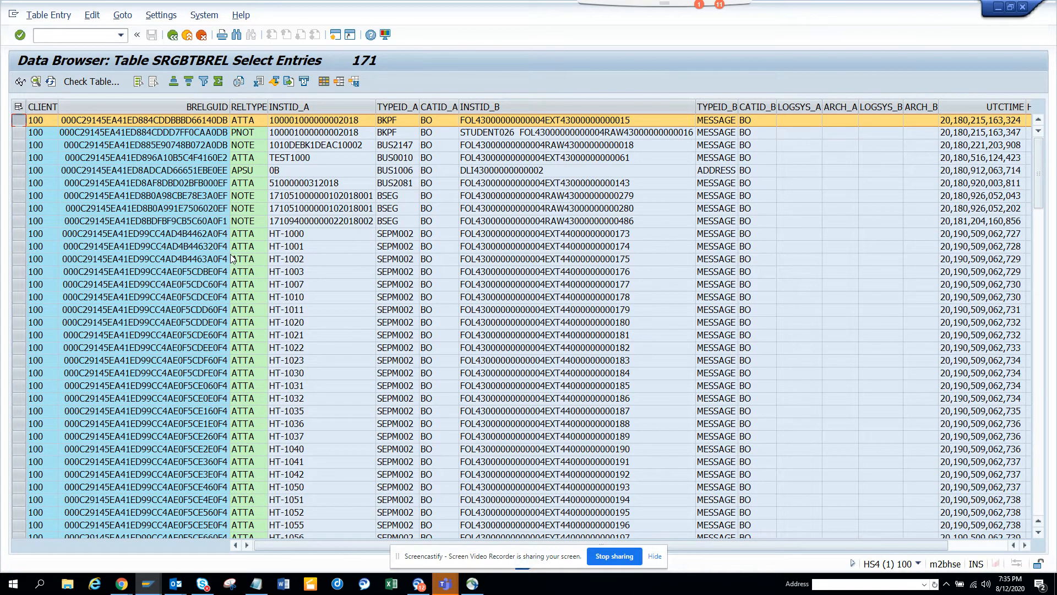
mouse_move(393, 338)
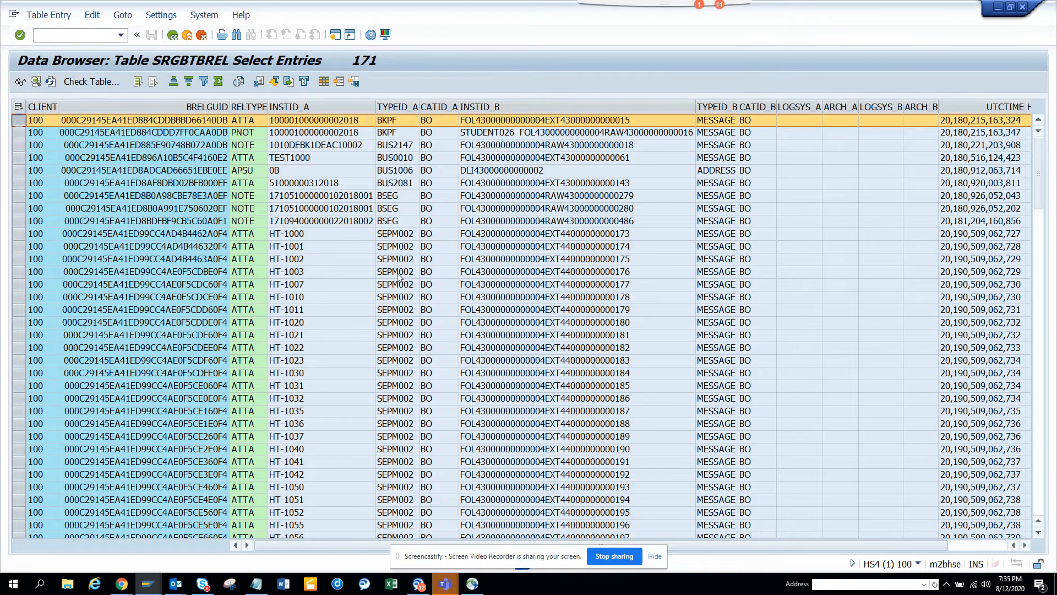
scroll(down, 3)
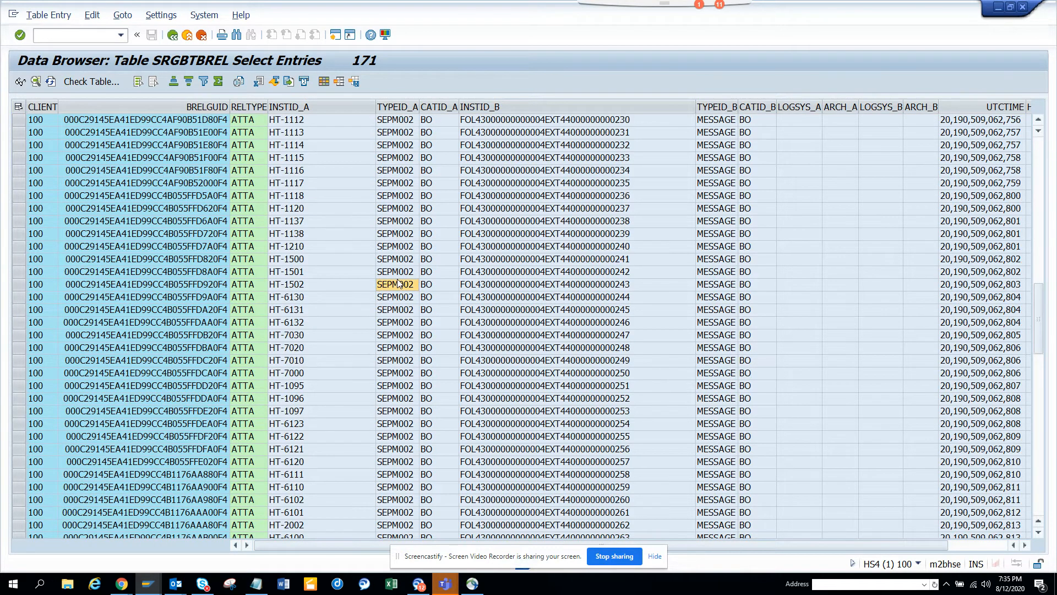
scroll(down, 3)
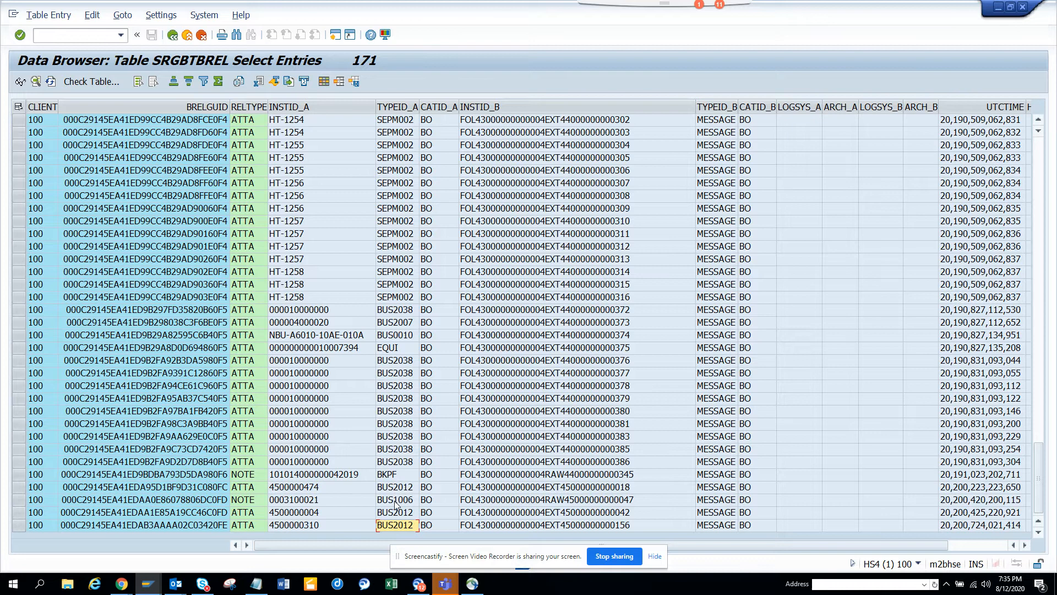
click(396, 499)
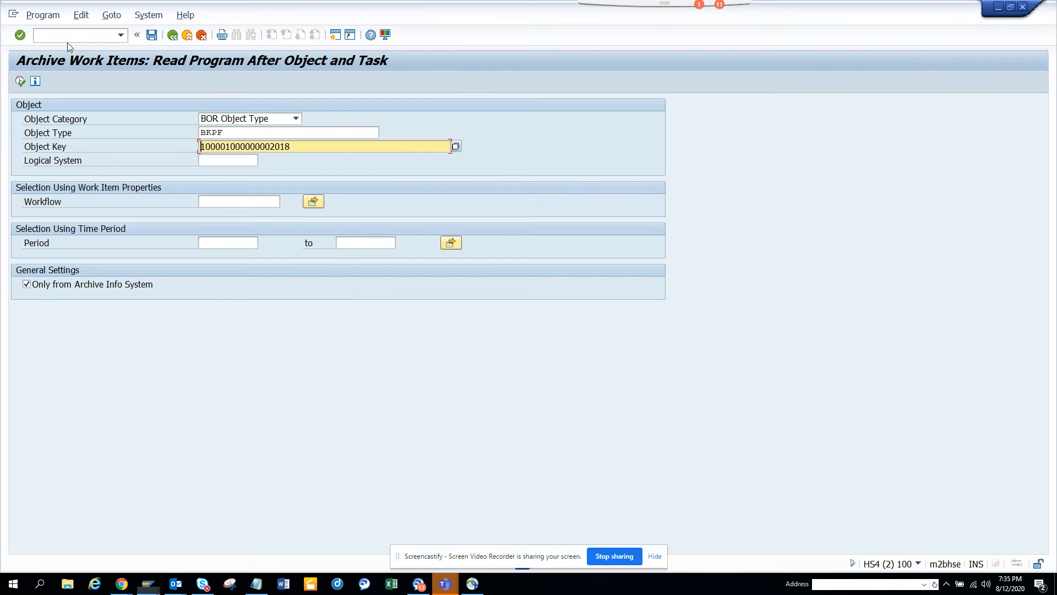
Step: Leave the archive work items transaction with /n and return to the attachment list window
text(/n)
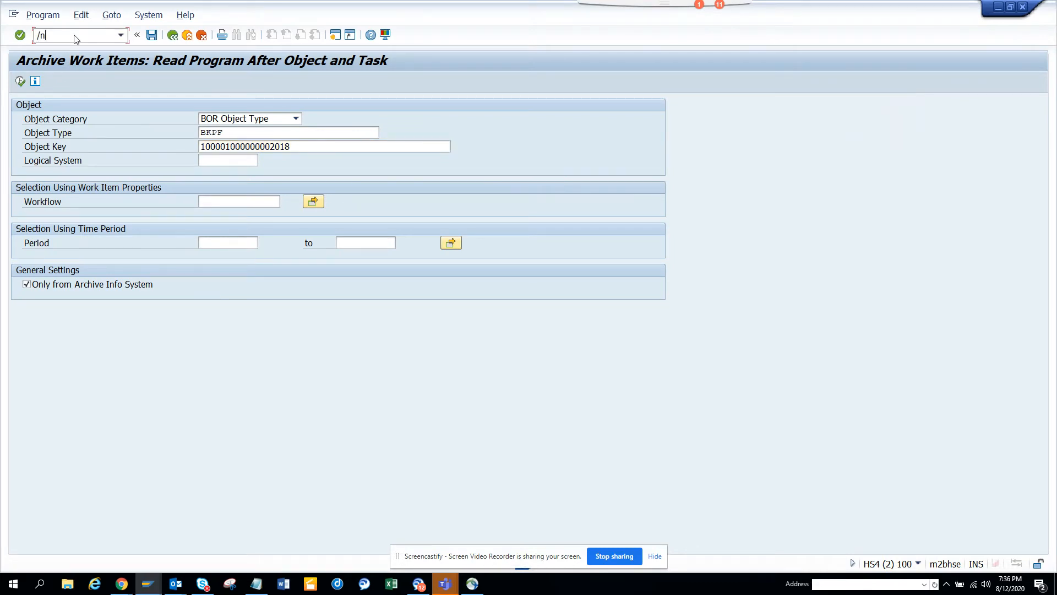
key(Enter)
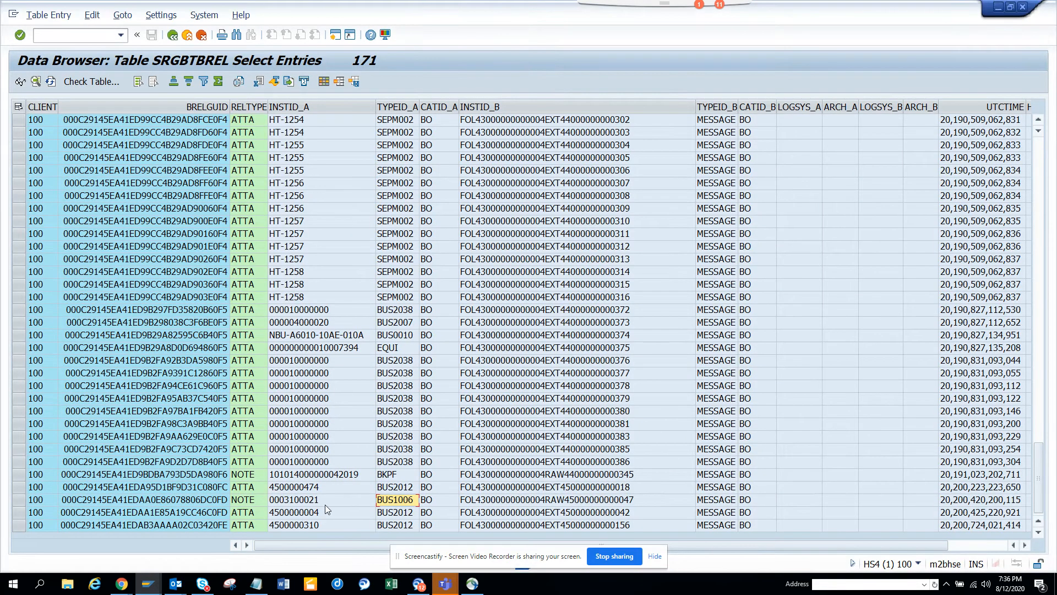
click(312, 500)
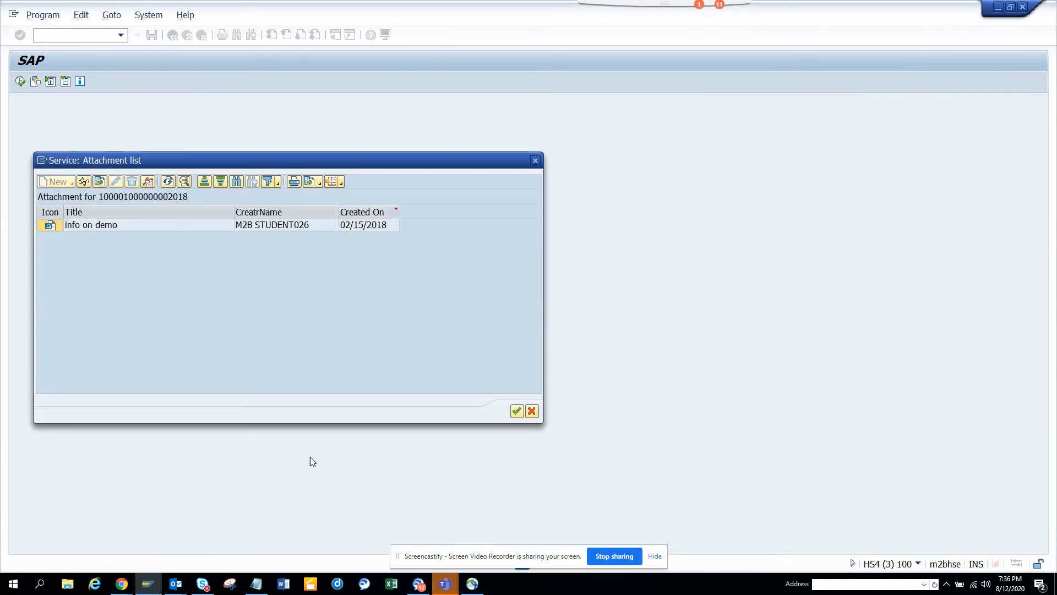
click(534, 161)
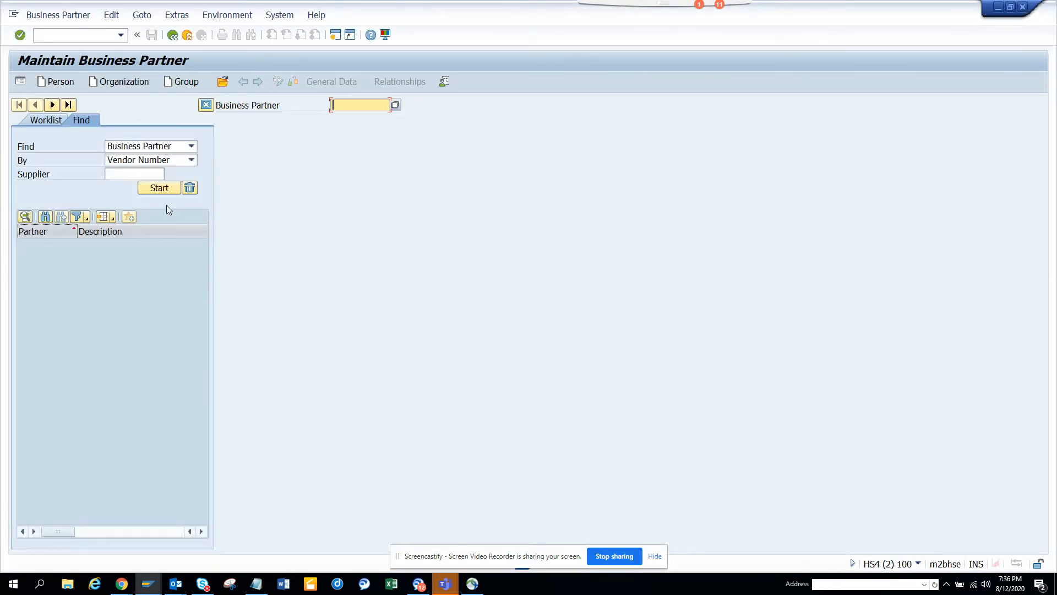
text(0003100021)
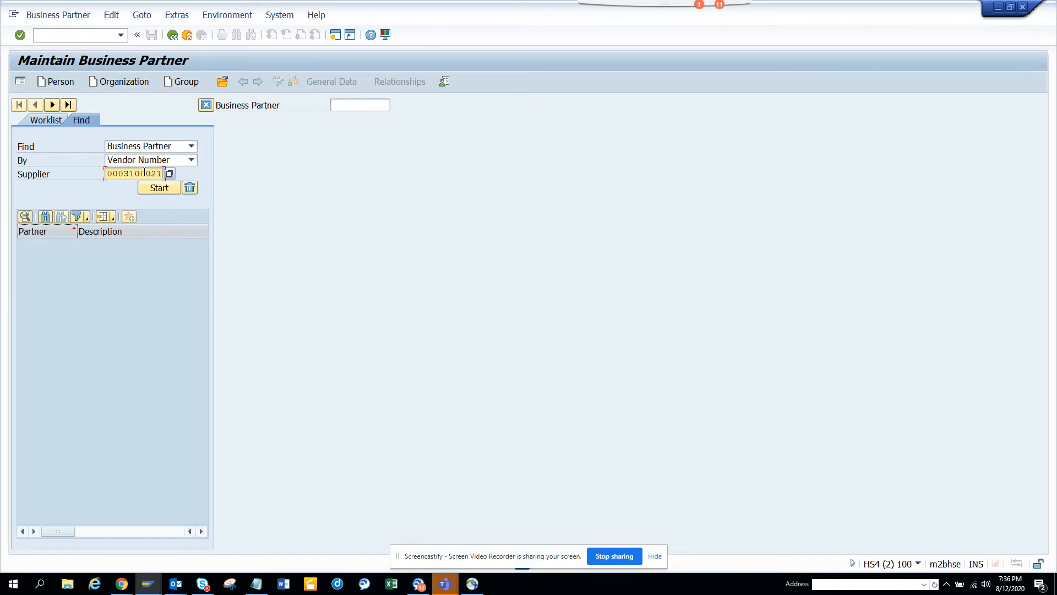
click(159, 188)
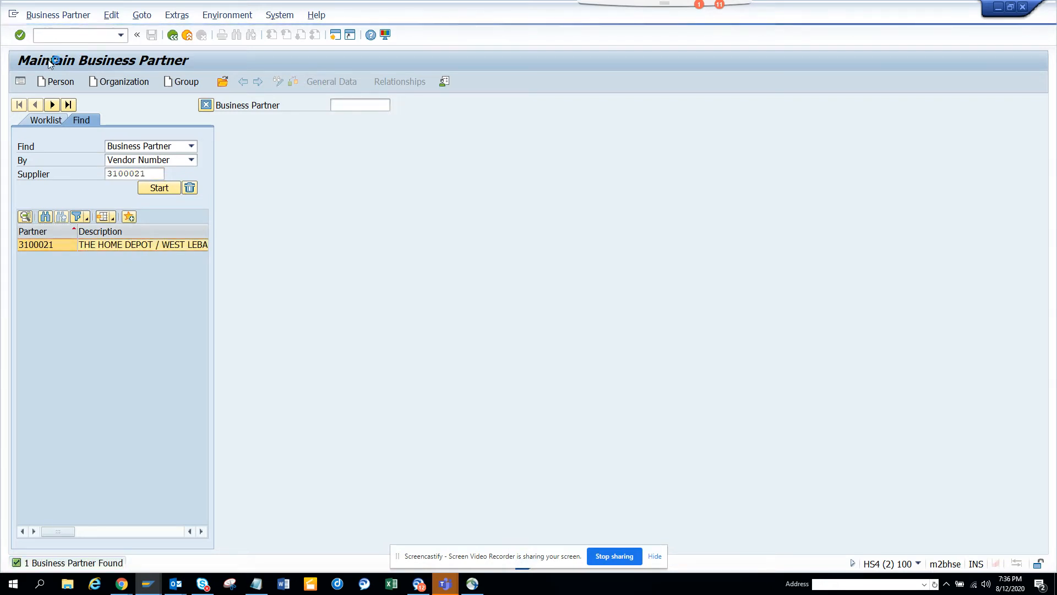
double_click(46, 245)
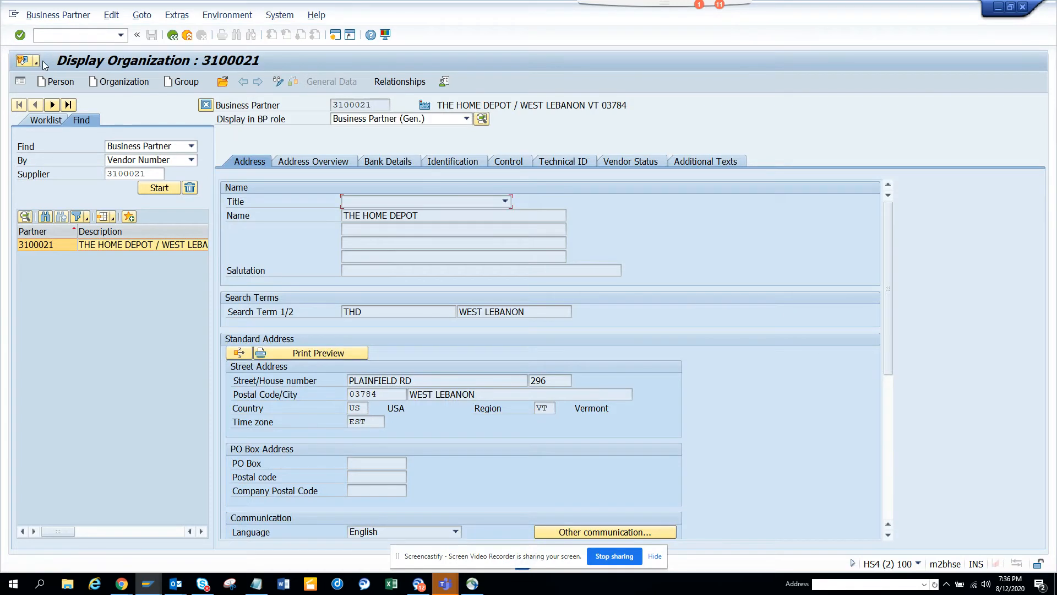
Step: Open the partner's attachment list, read Note 1, and close both popups
click(22, 60)
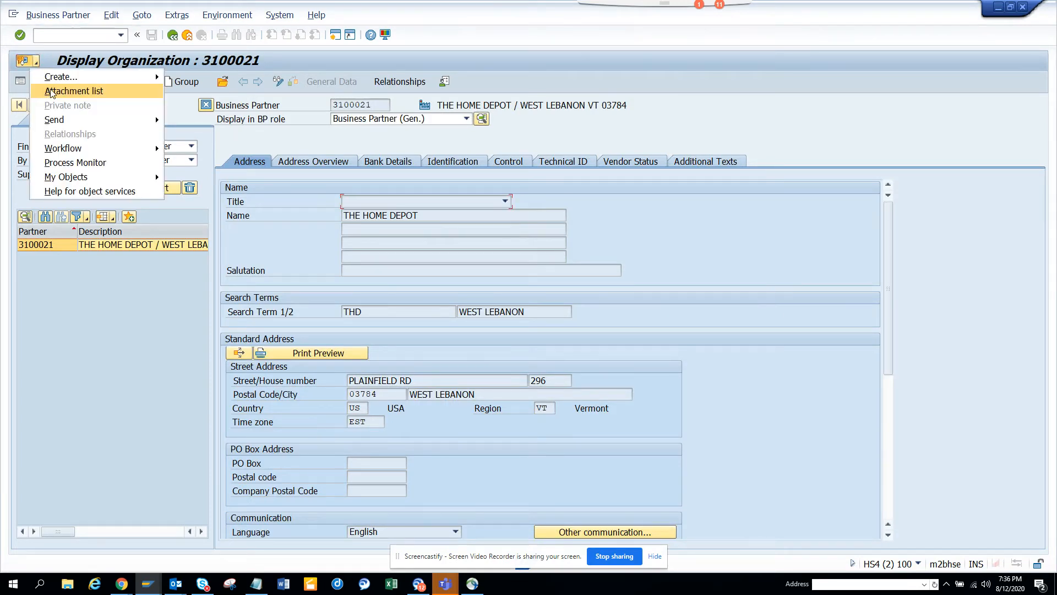
click(74, 91)
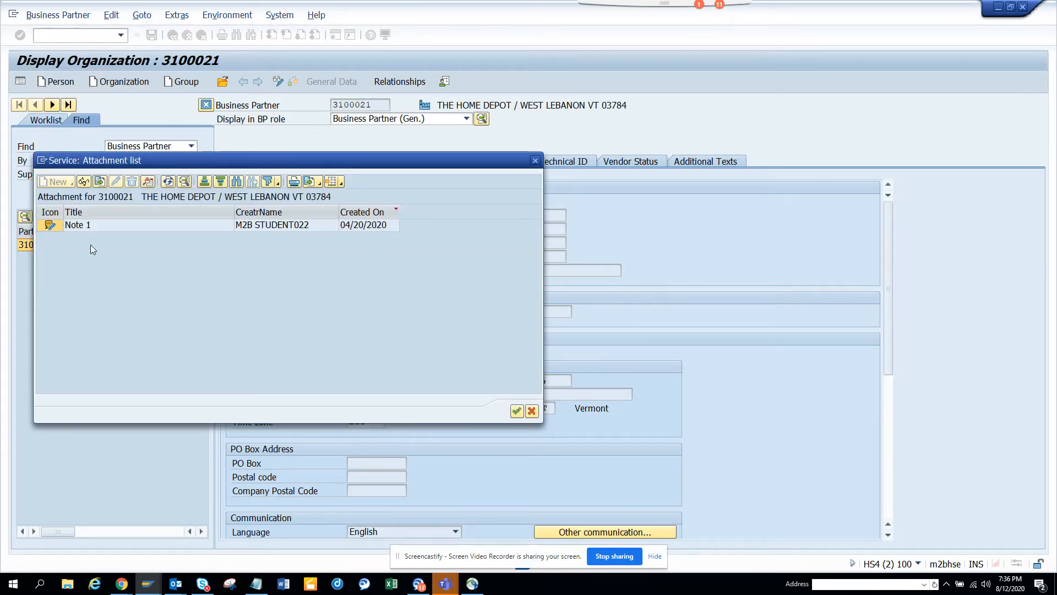
click(77, 224)
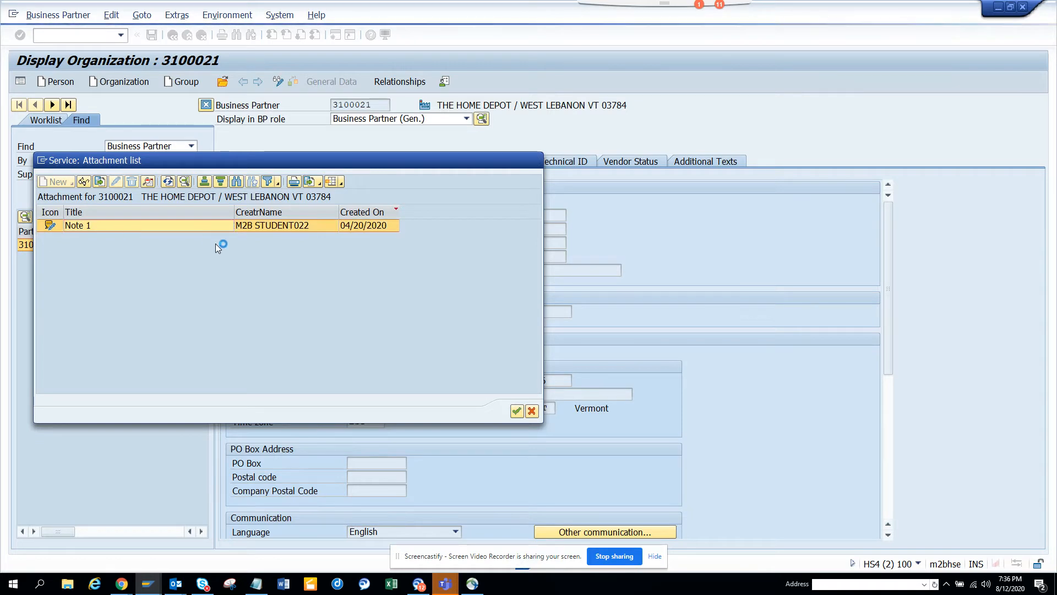
double_click(77, 225)
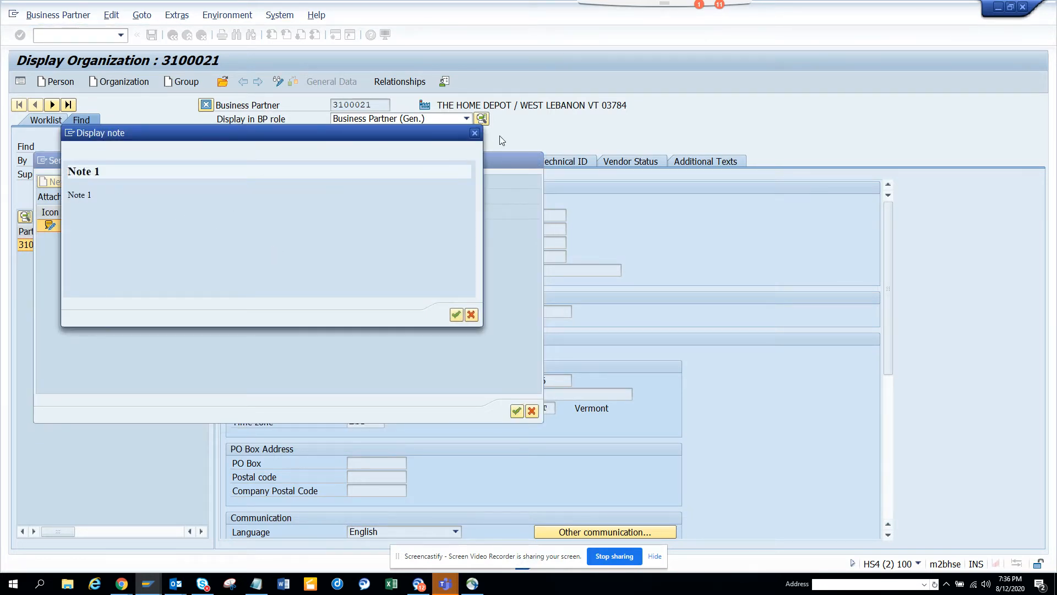
click(474, 133)
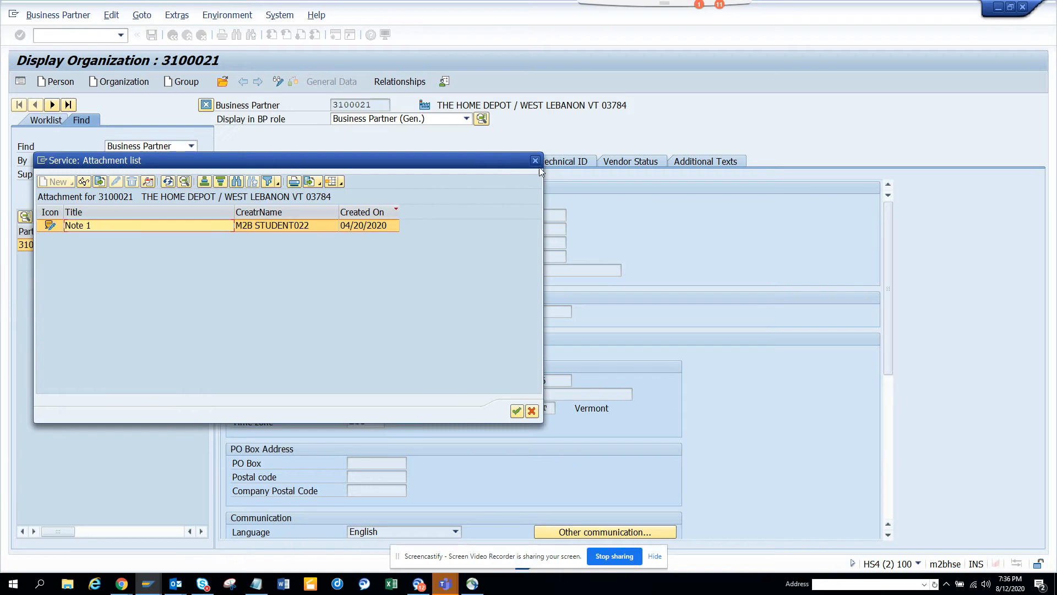
click(534, 160)
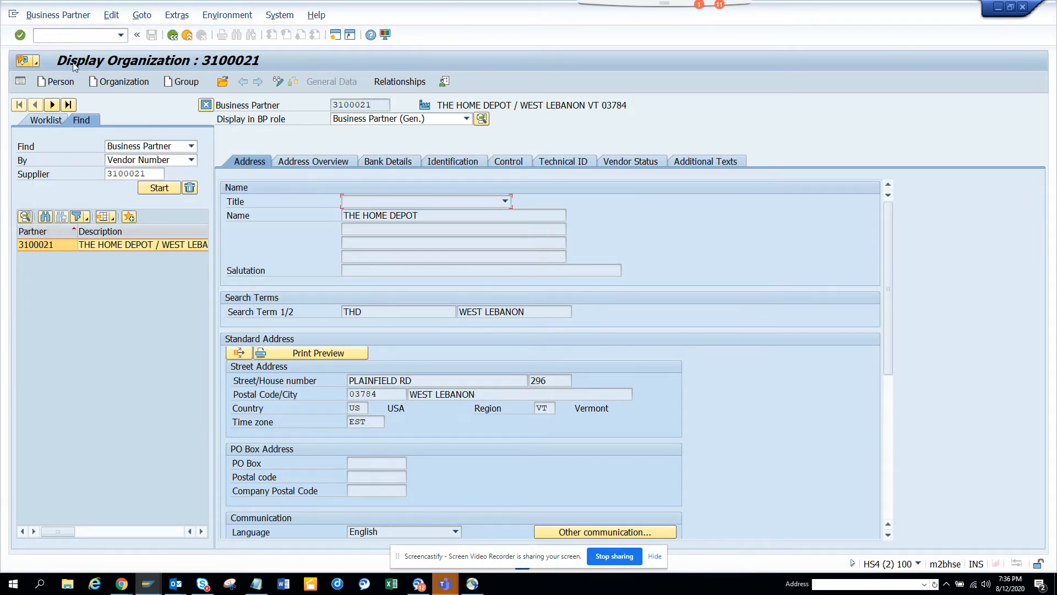
click(63, 148)
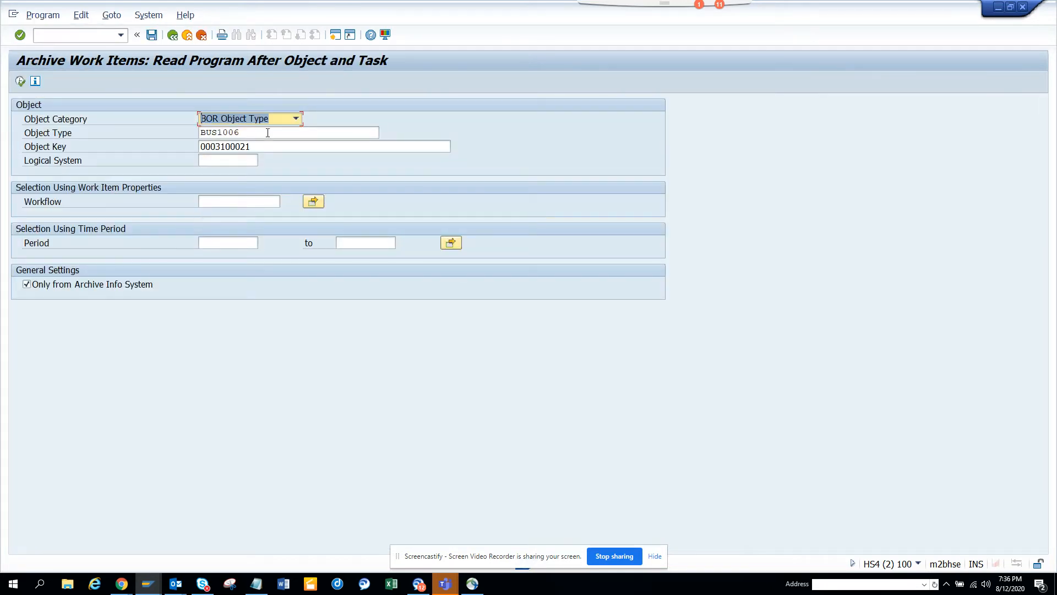
click(288, 132)
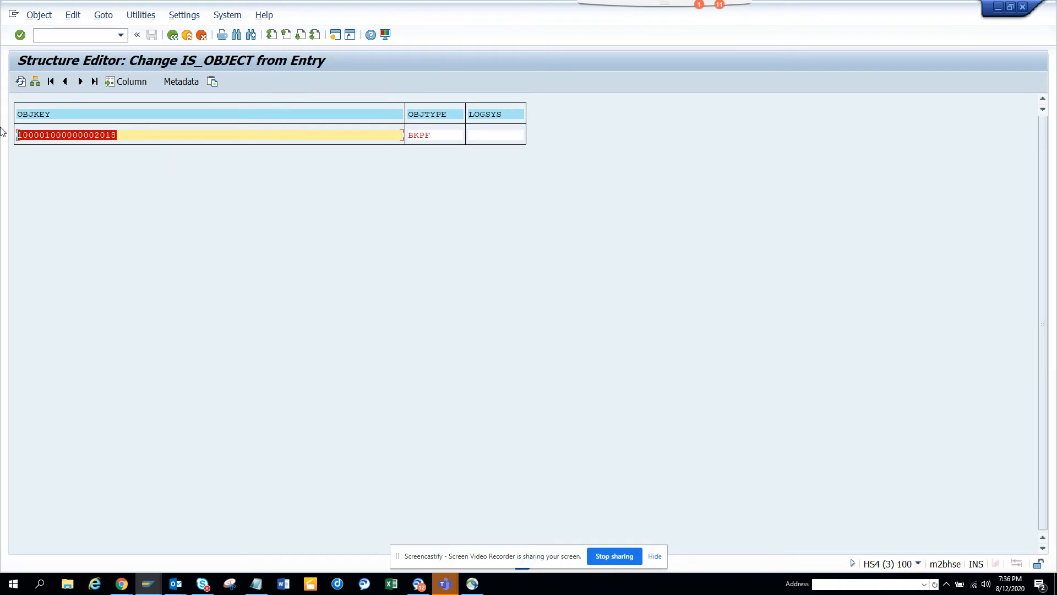
text(BUS1006)
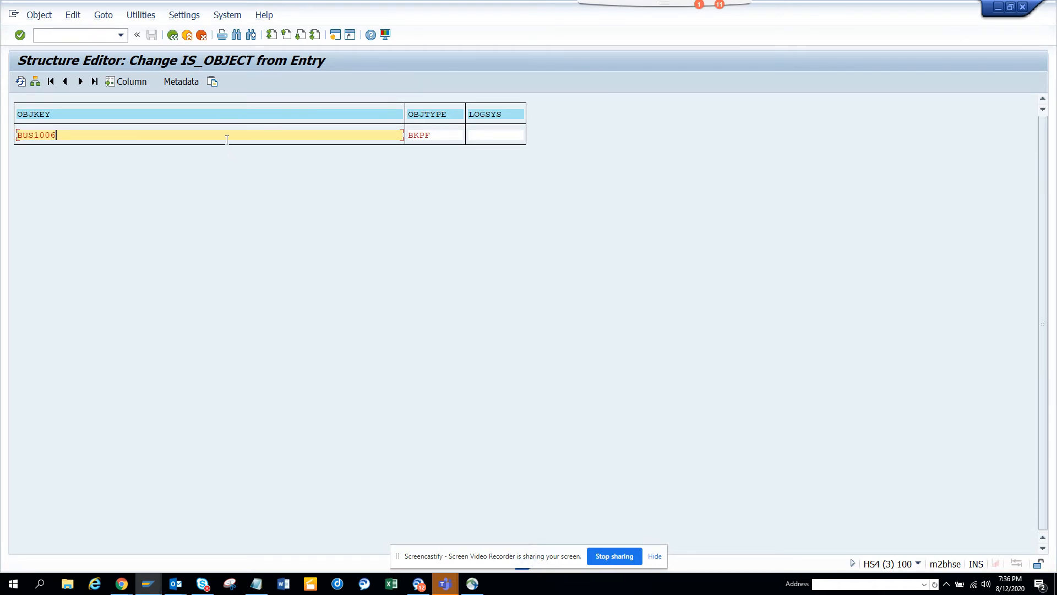
text(100001000000002018)
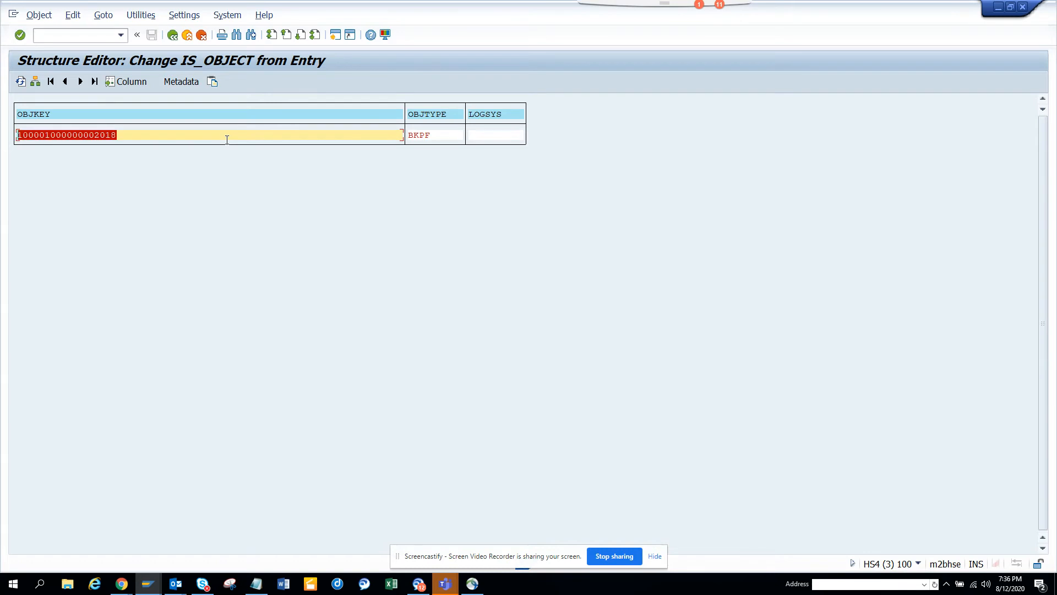
click(434, 134)
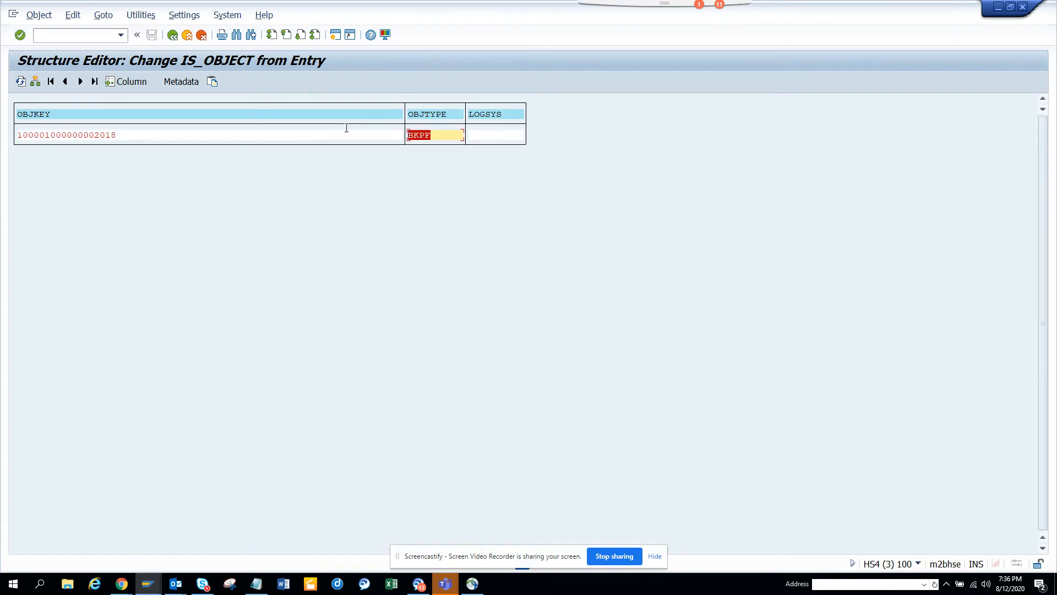
text(BUS1006)
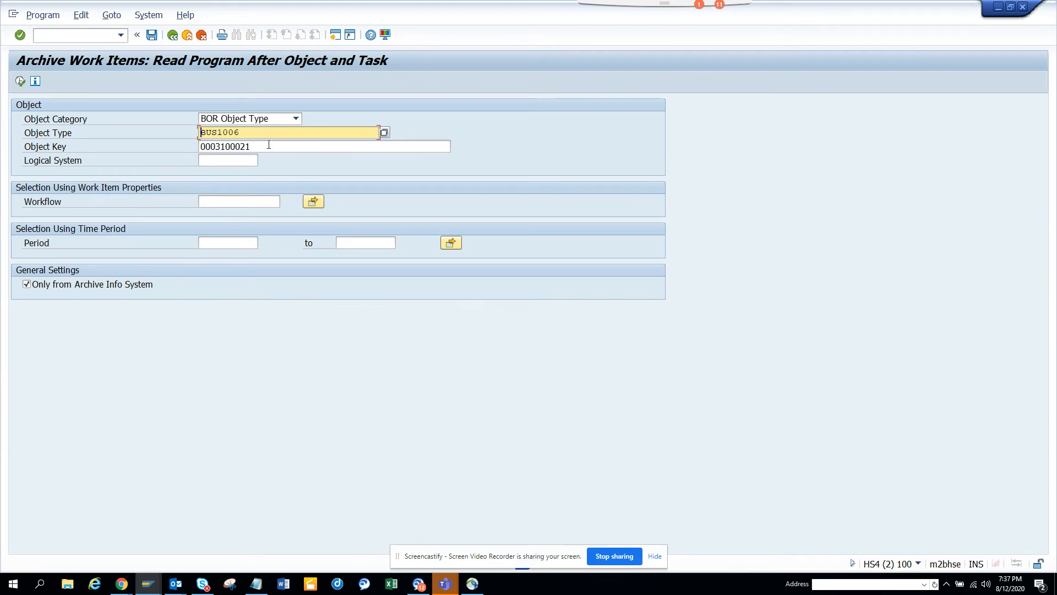
click(384, 132)
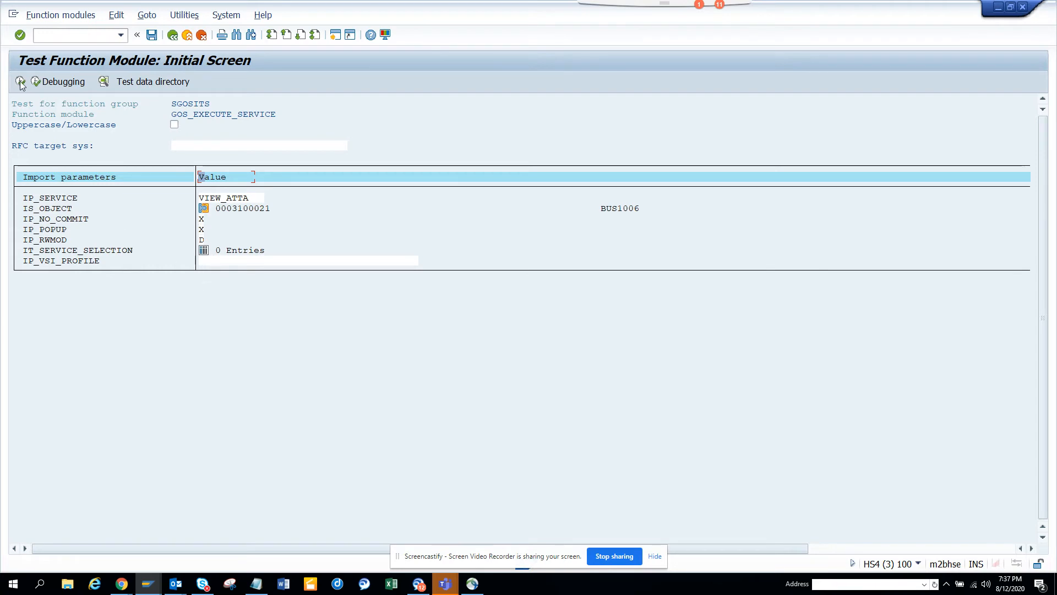
mouse_move(21, 83)
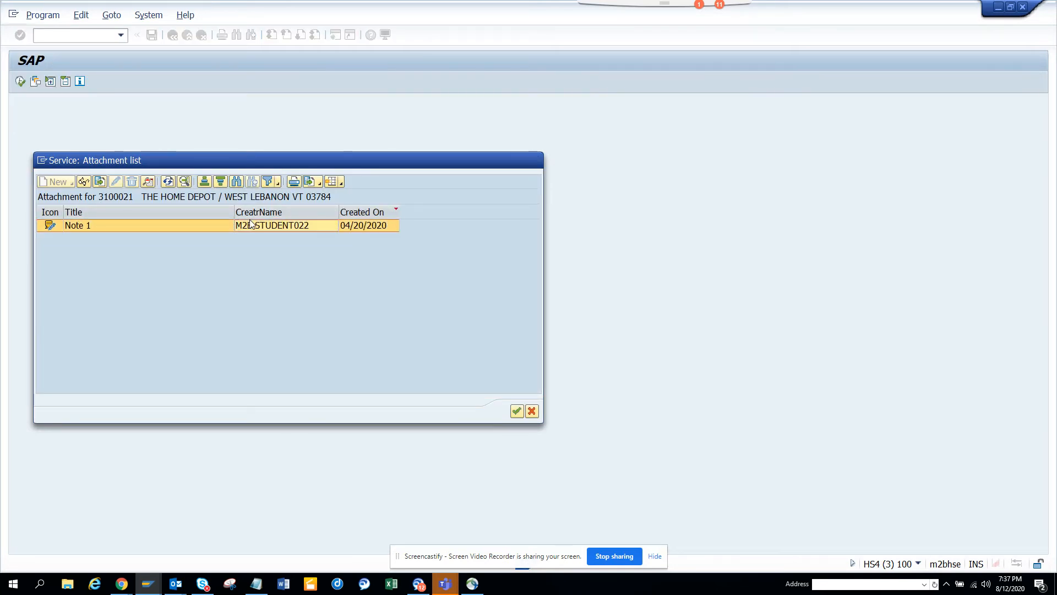
double_click(76, 225)
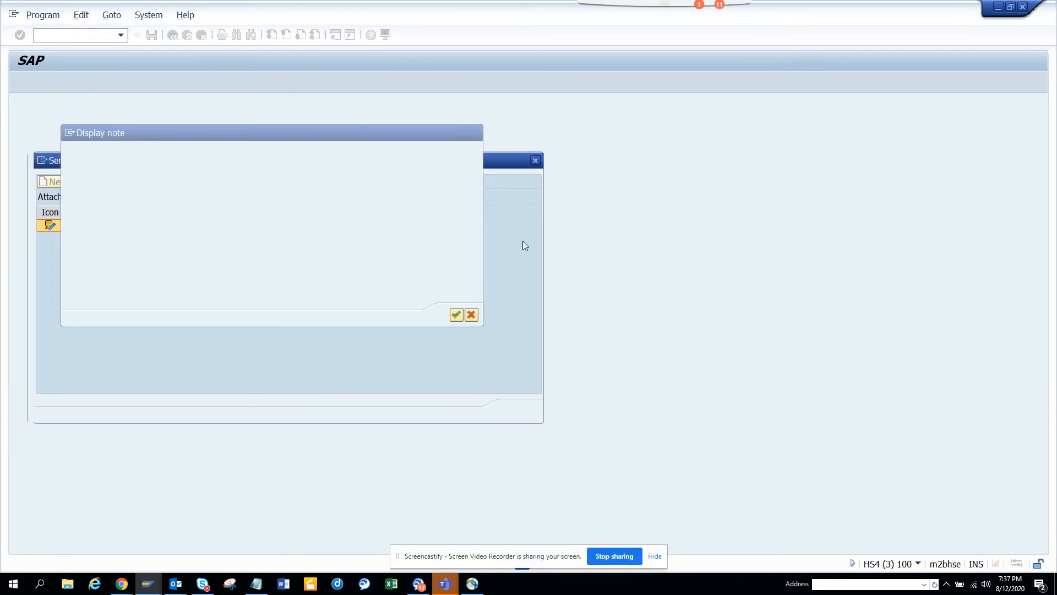
click(471, 314)
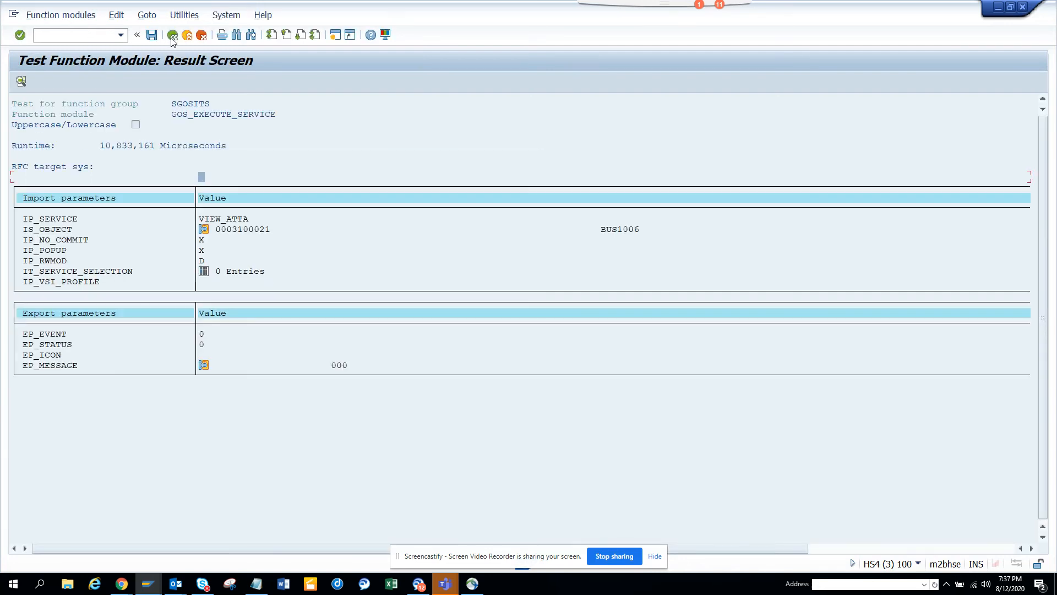
click(171, 35)
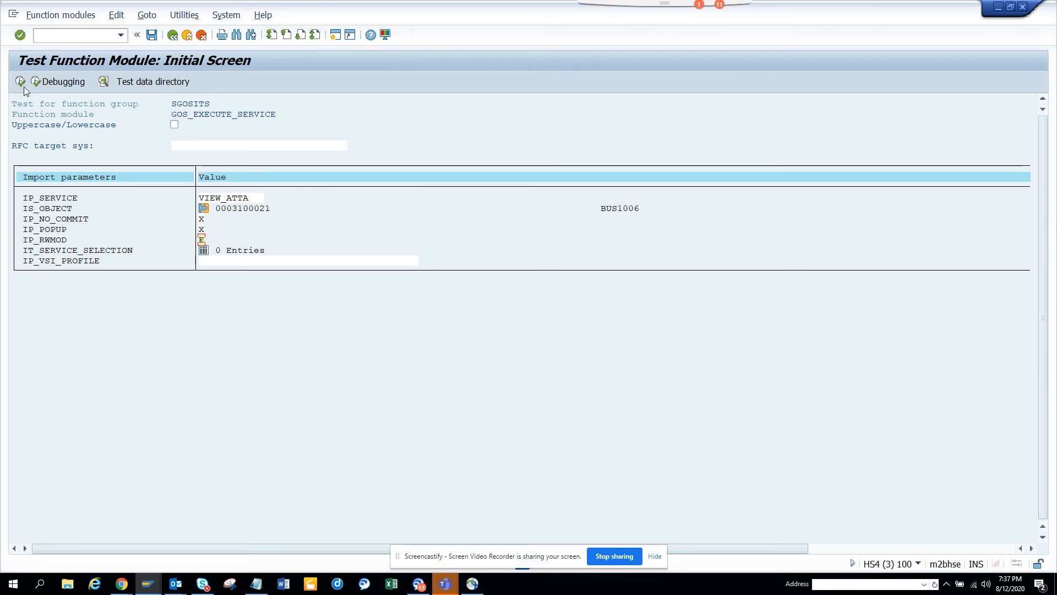
Step: Rerun the test with IP_RWMOD 'E' and check the New options: attachment, note, URL
click(12, 82)
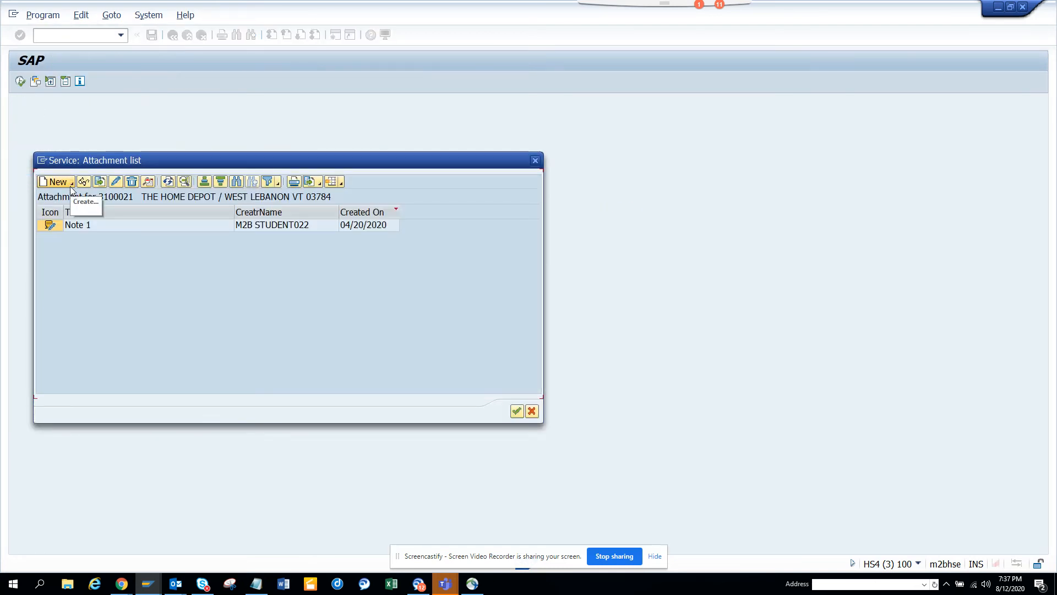
click(54, 182)
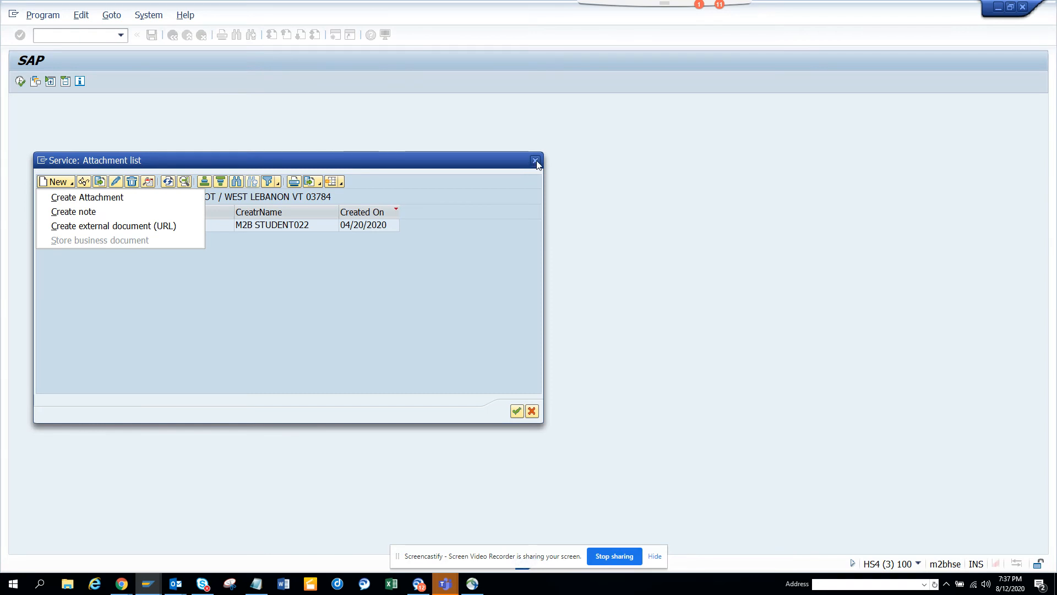
click(535, 160)
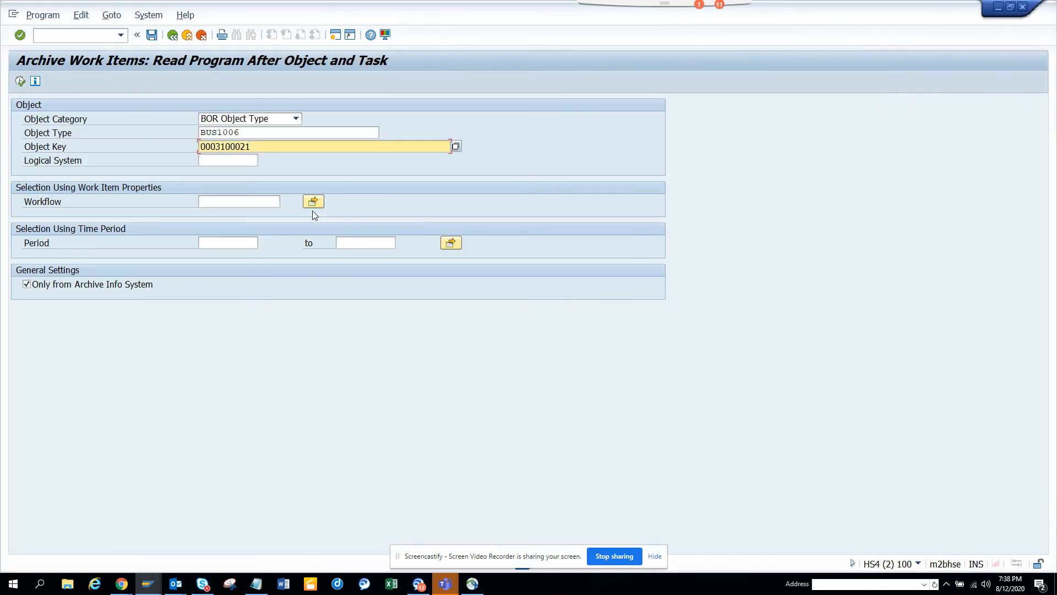
key(alt+tab)
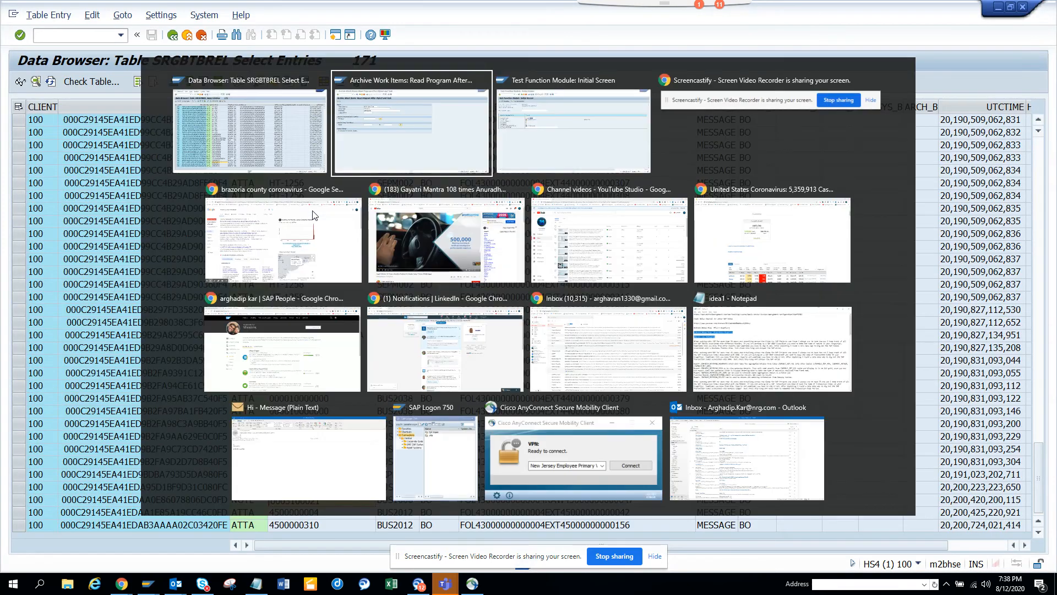